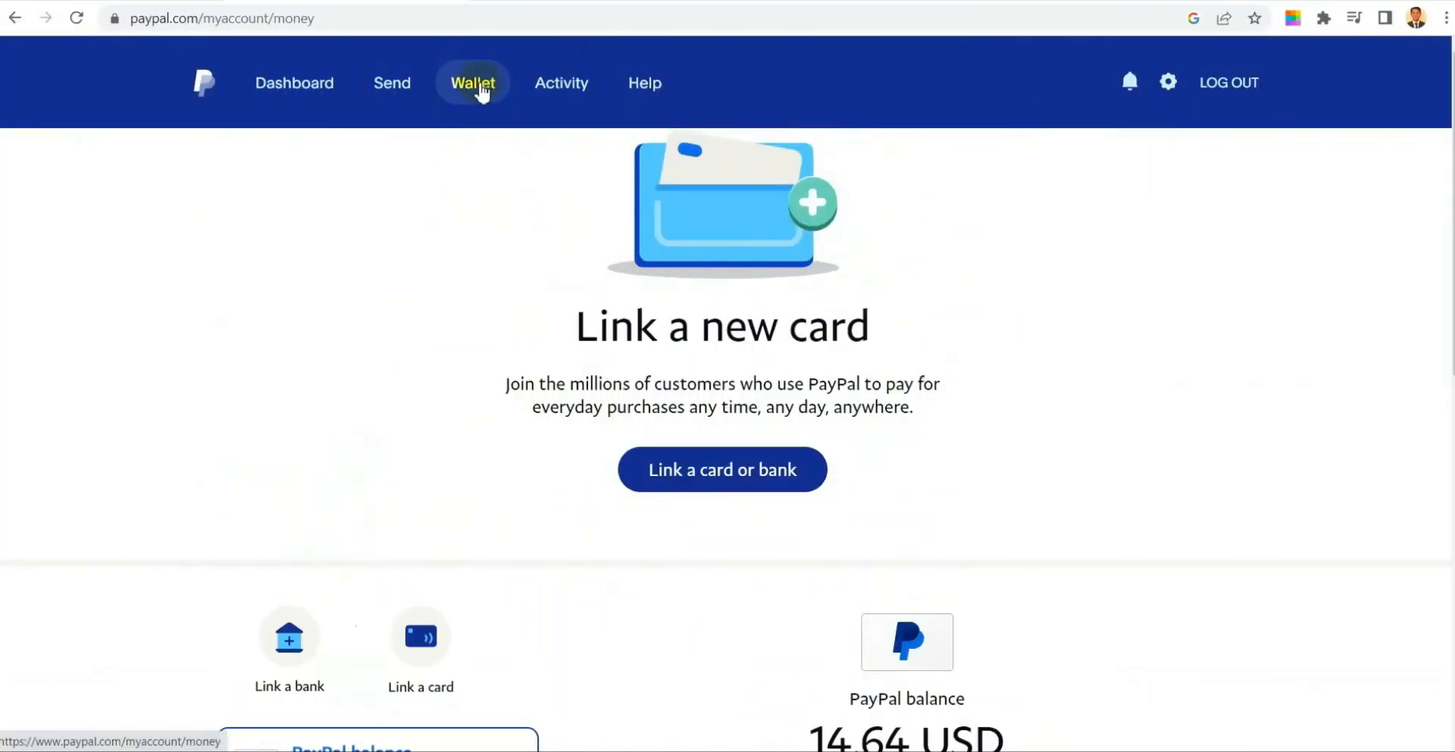
pyautogui.moveTo(687, 343)
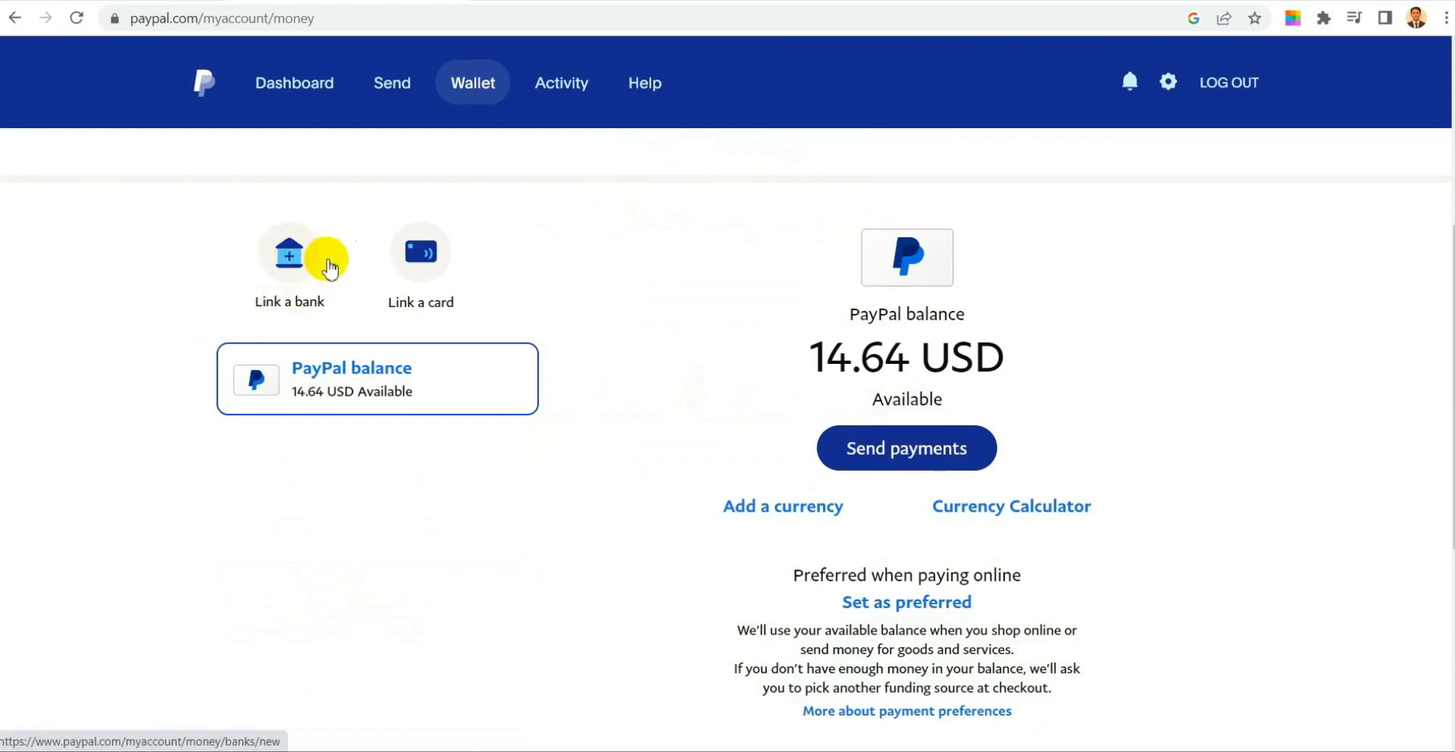
# - Start linking a bank from the Wallet and switch to the U.S. checking account form
pyautogui.click(290, 255)
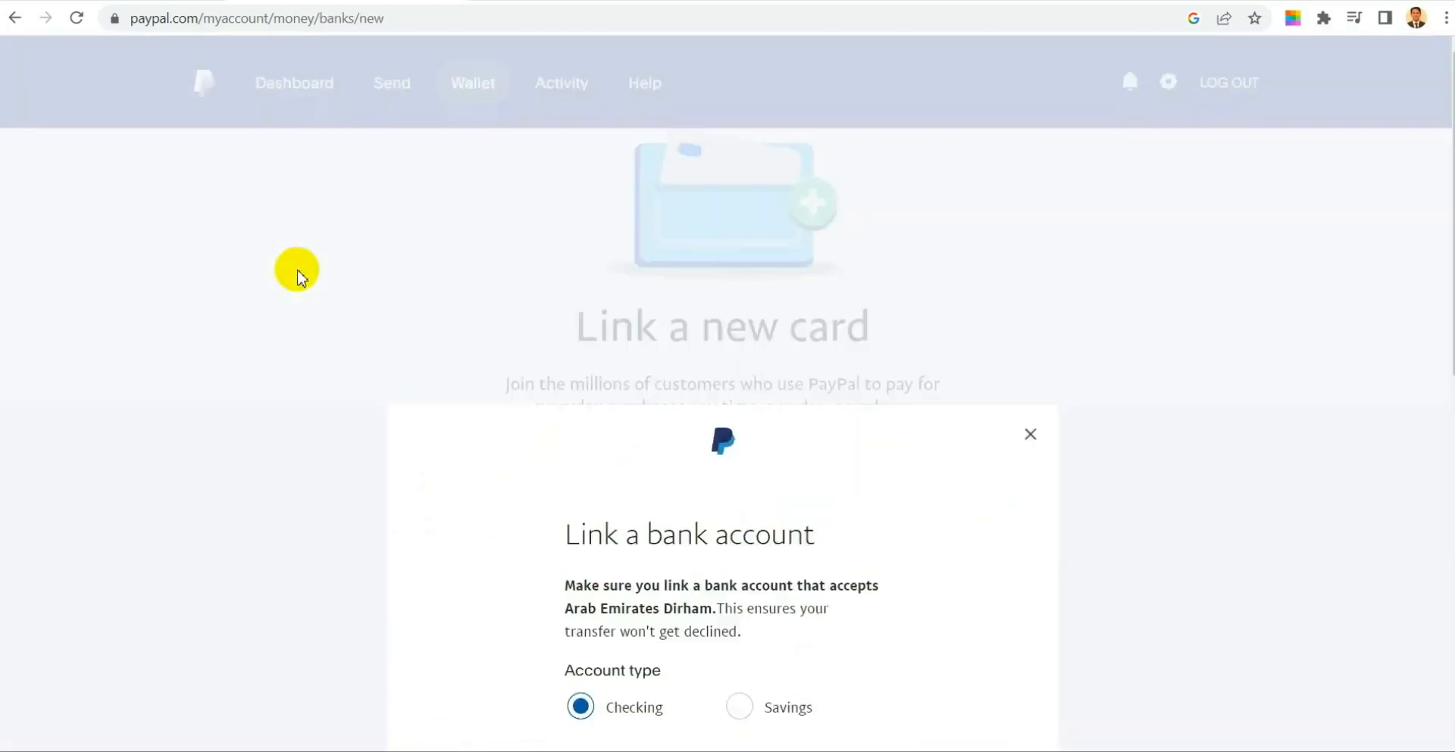
pyautogui.scroll(-3)
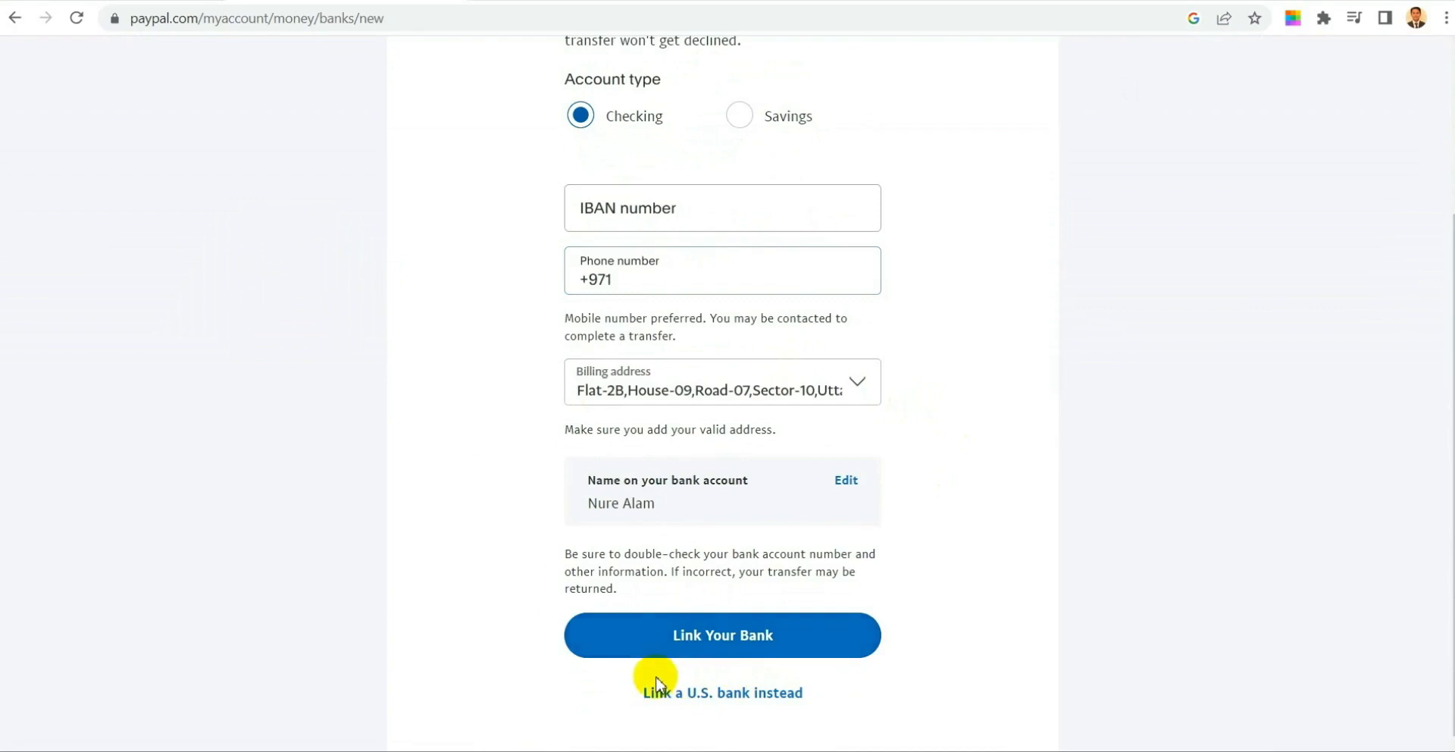
pyautogui.moveTo(743, 693)
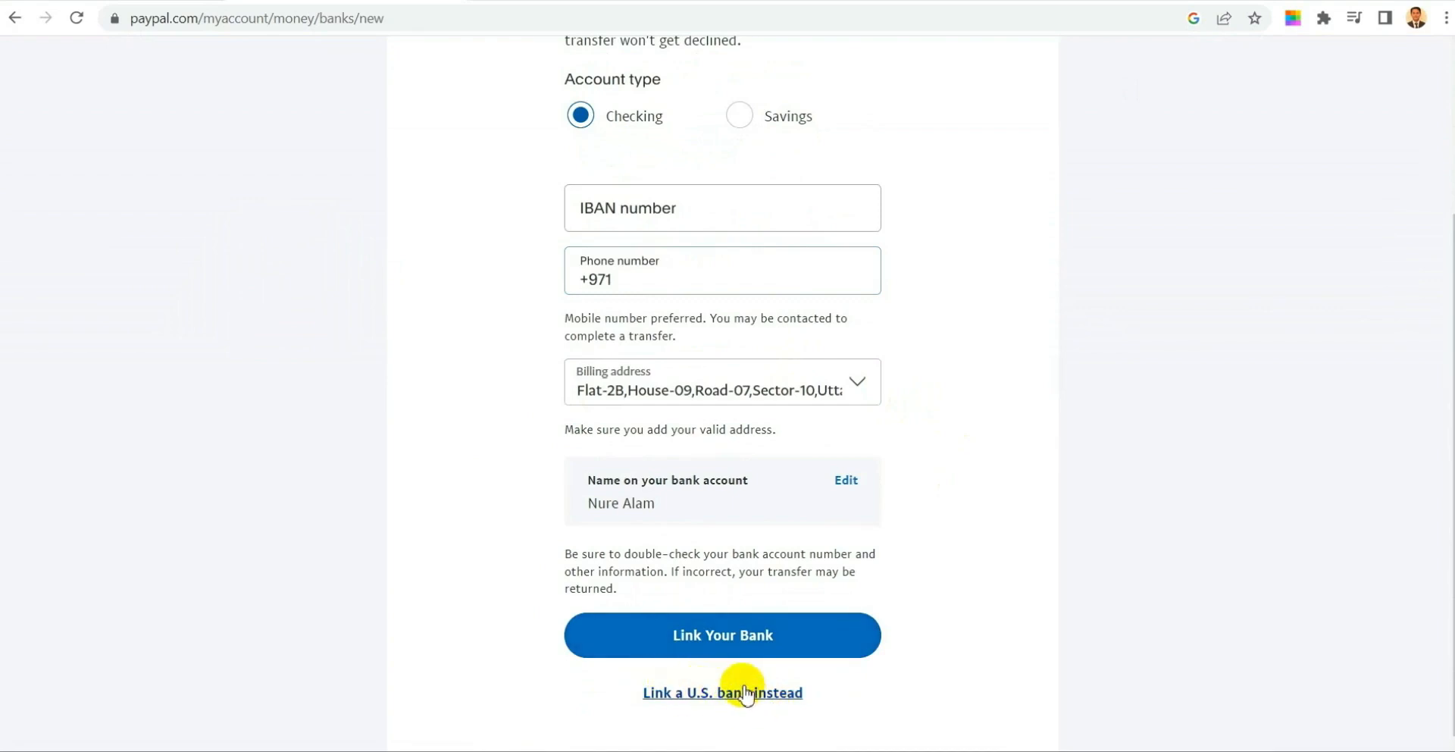
pyautogui.click(722, 693)
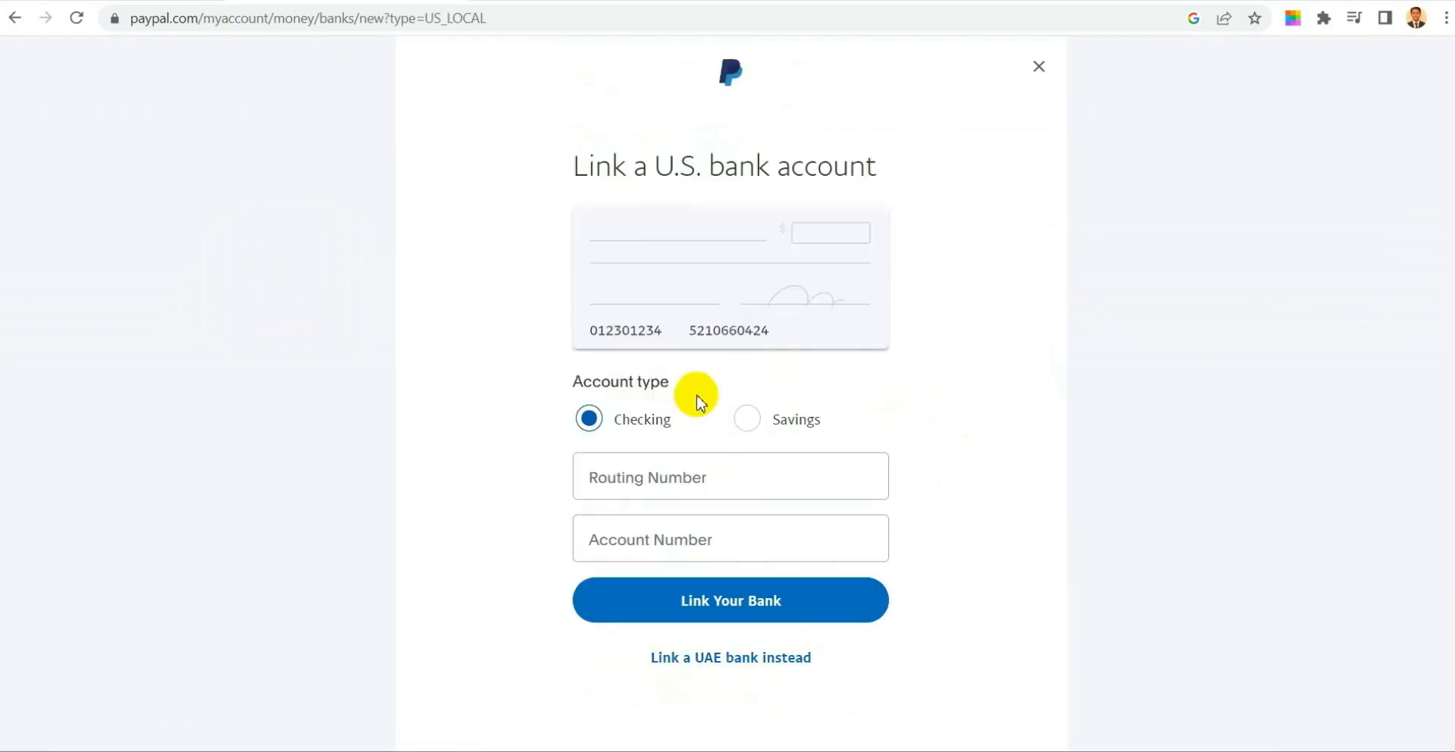
pyautogui.moveTo(737, 550)
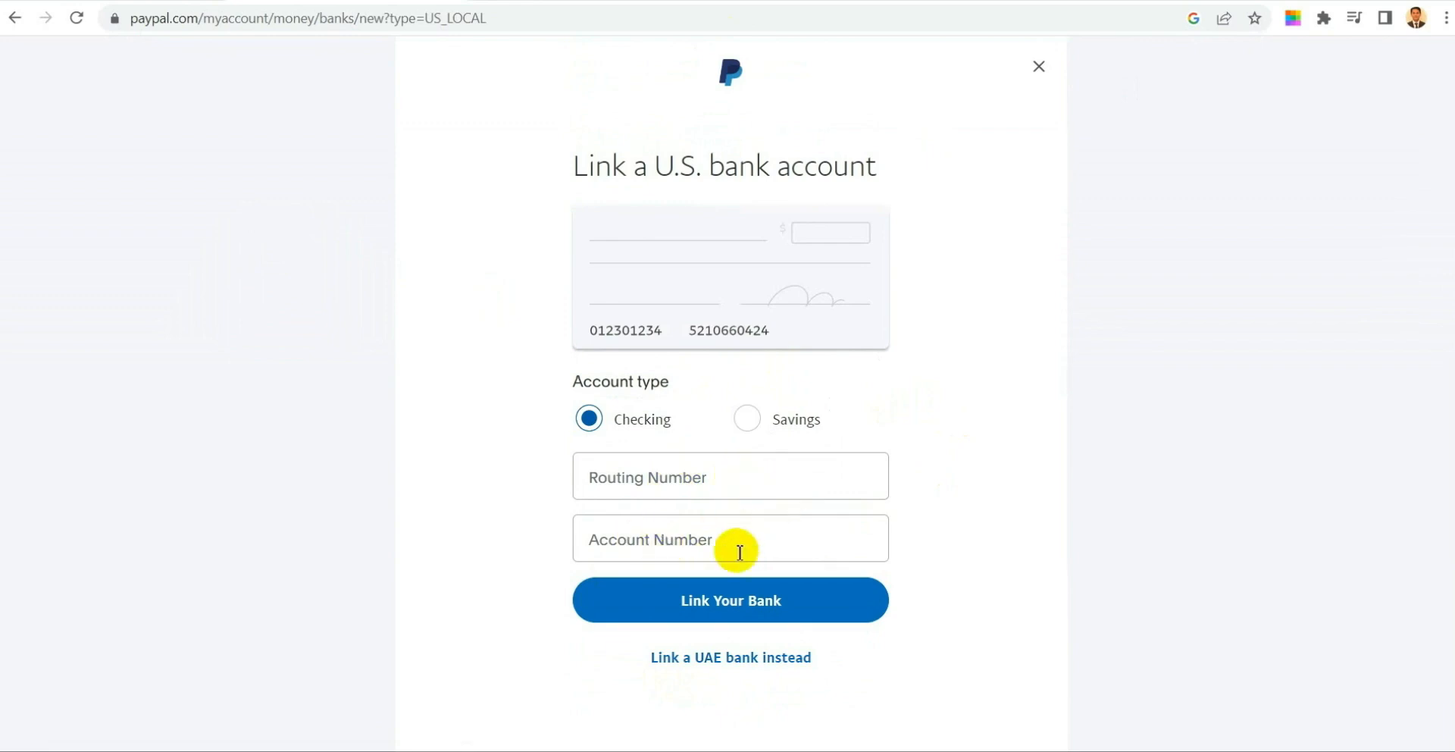
pyautogui.moveTo(777, 249)
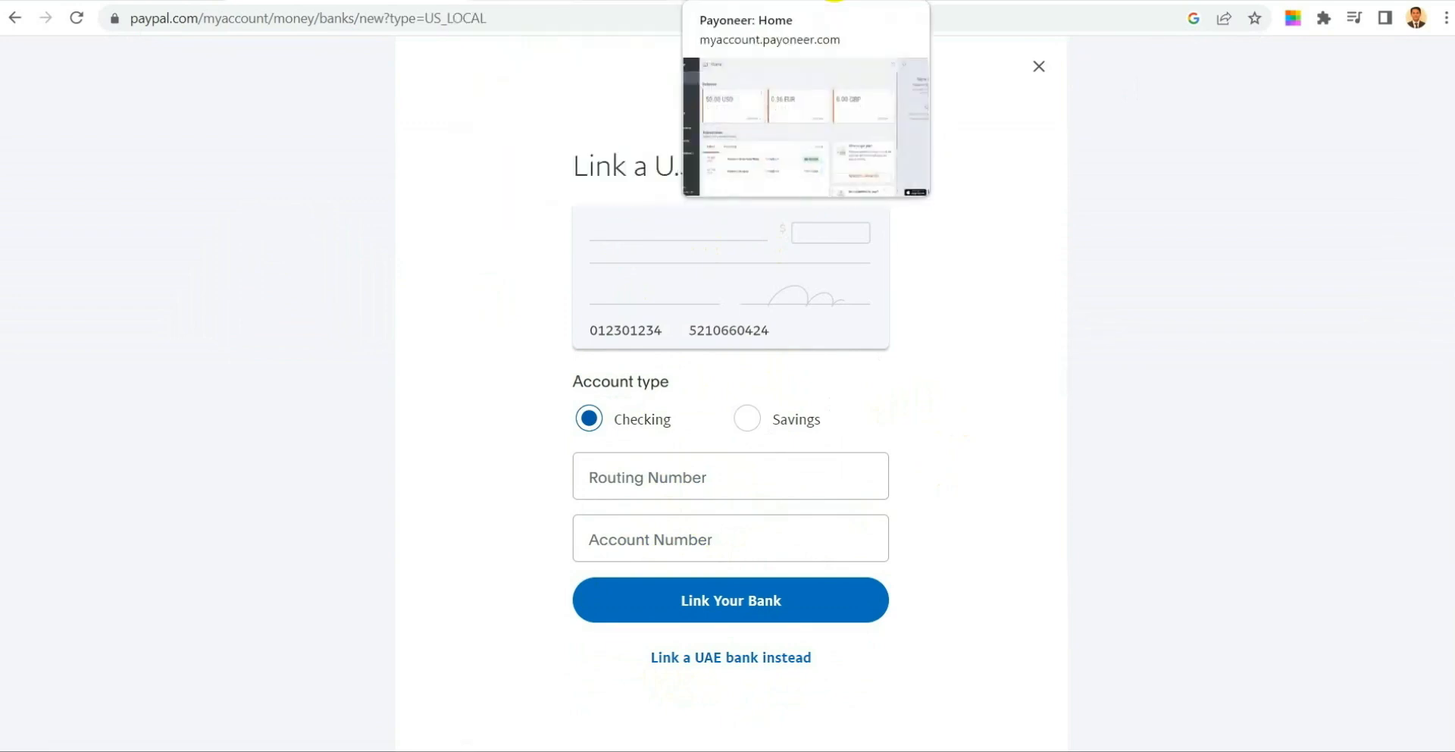
# - In Payoneer, open Get paid > Receiving accounts and the USA account's details
pyautogui.click(805, 129)
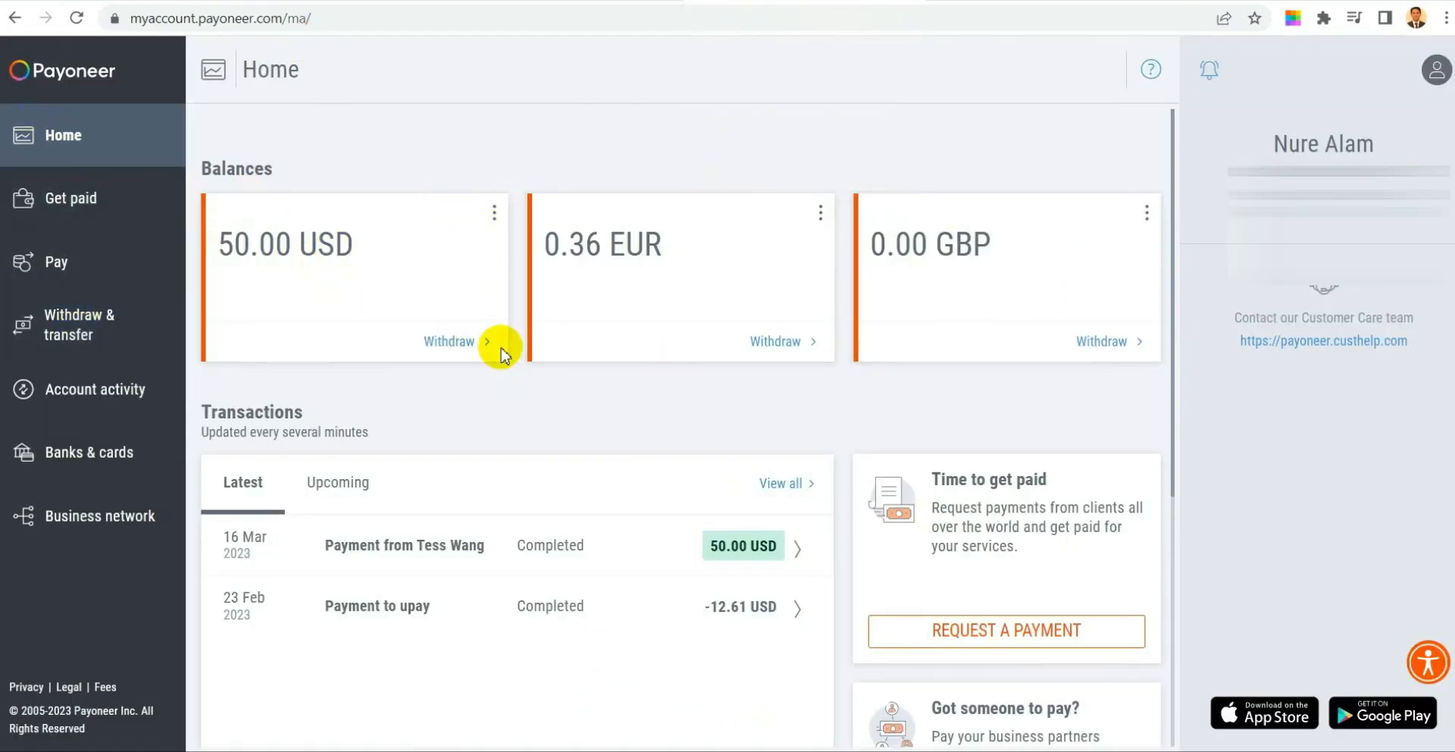
pyautogui.click(69, 198)
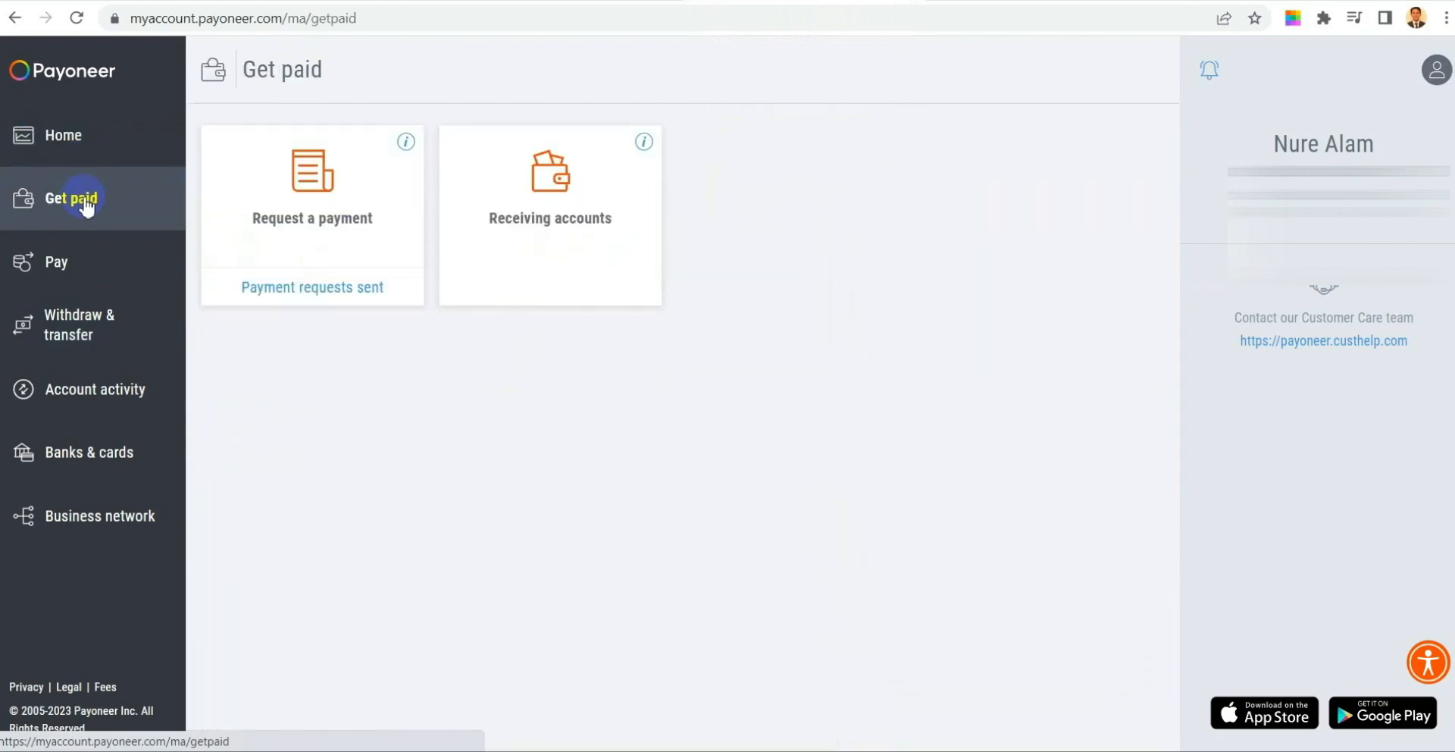
pyautogui.click(549, 214)
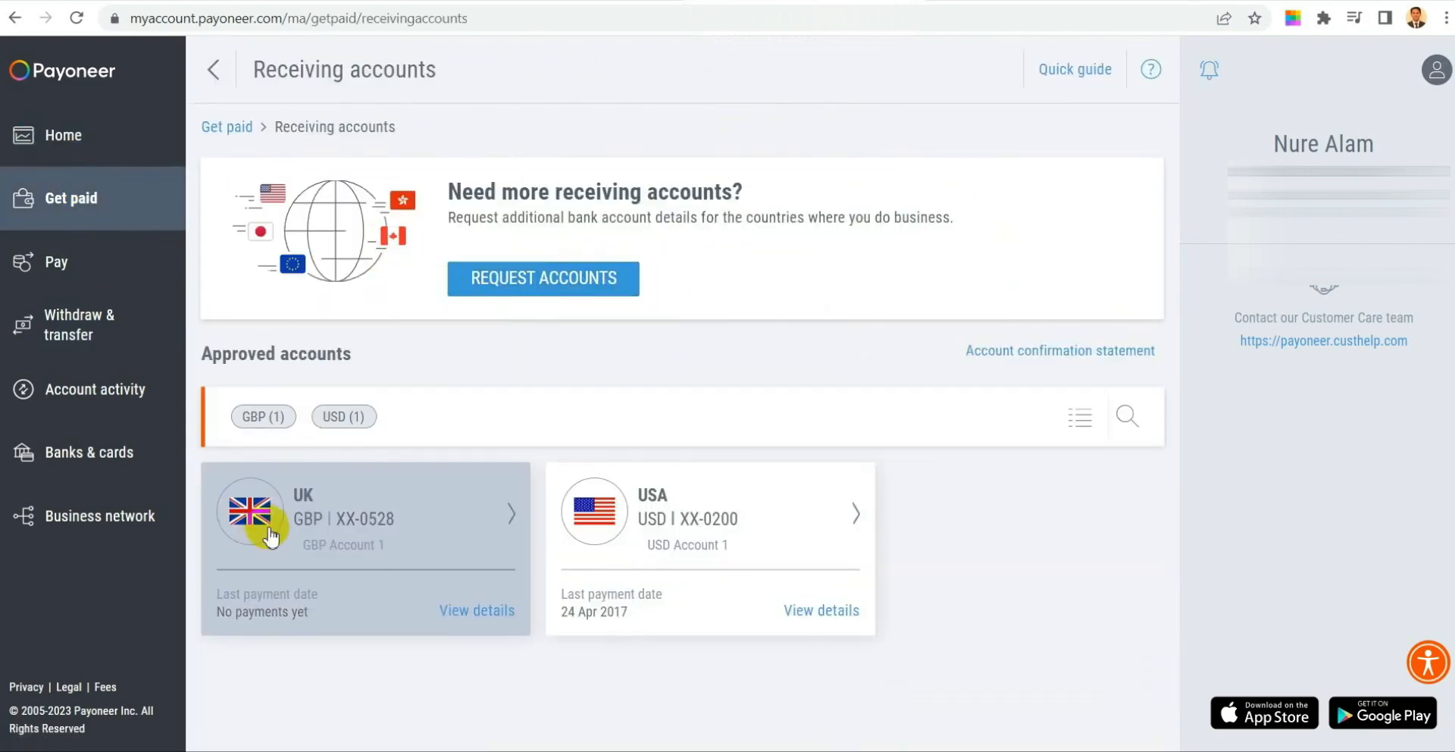
pyautogui.moveTo(800, 541)
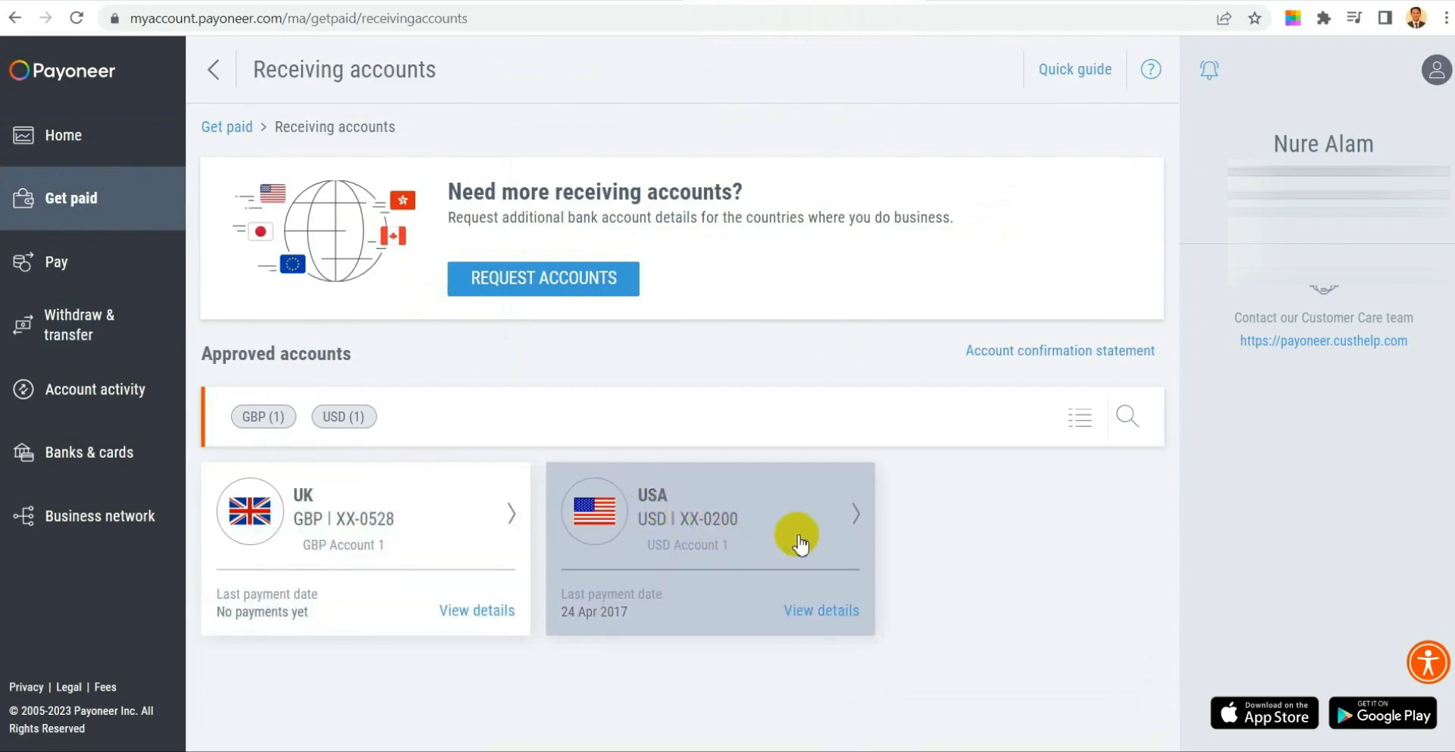
pyautogui.click(820, 610)
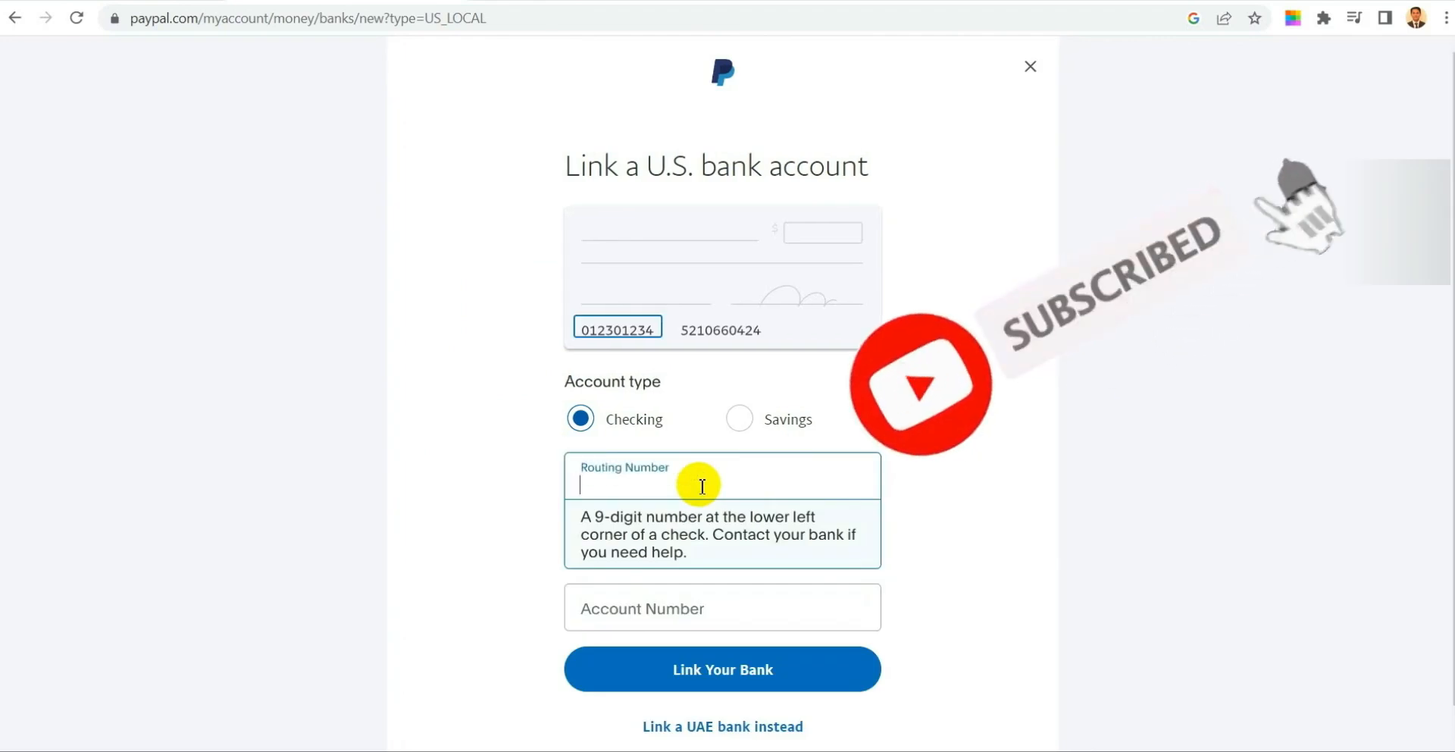
# - Enter routing number 061120084 in PayPal, then return to Payoneer for the account number
pyautogui.write('061120084')
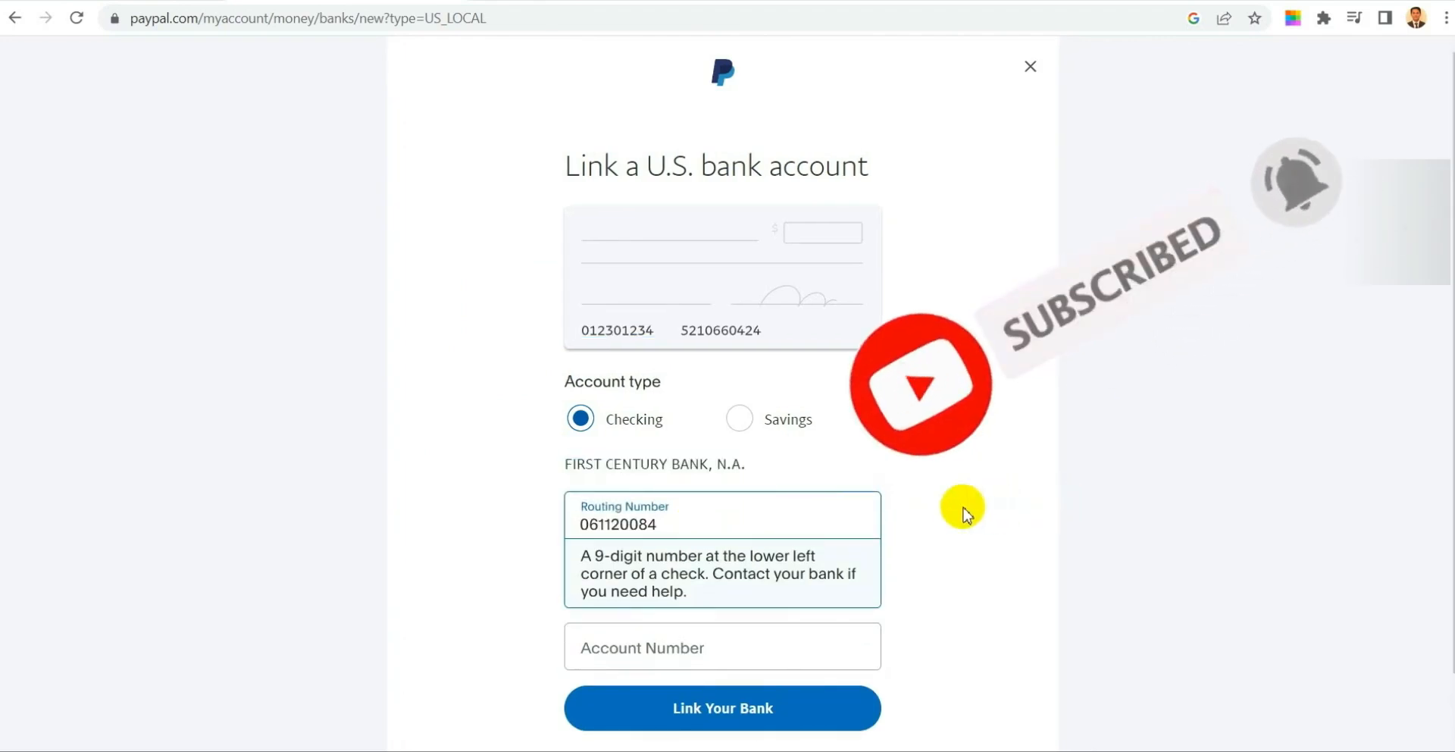
pyautogui.click(723, 575)
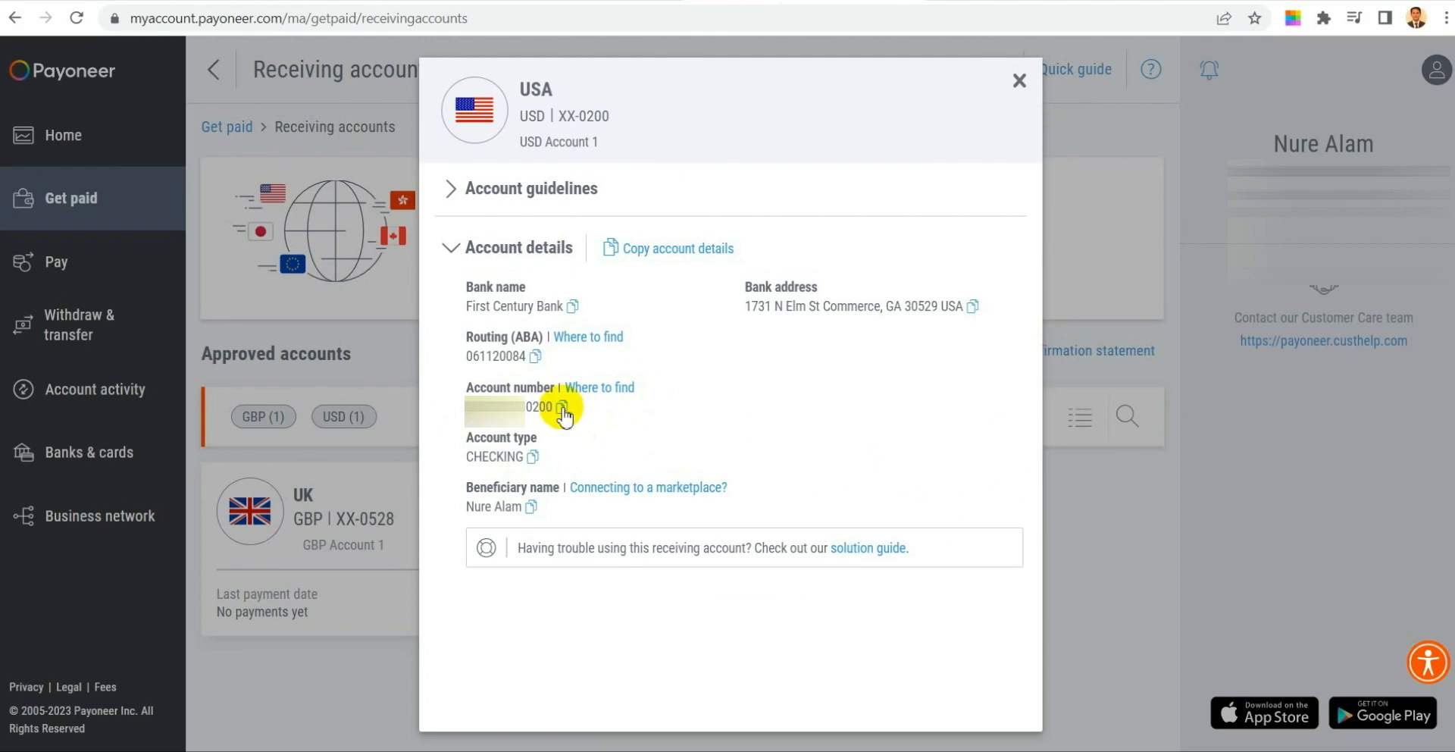
pyautogui.moveTo(604, 95)
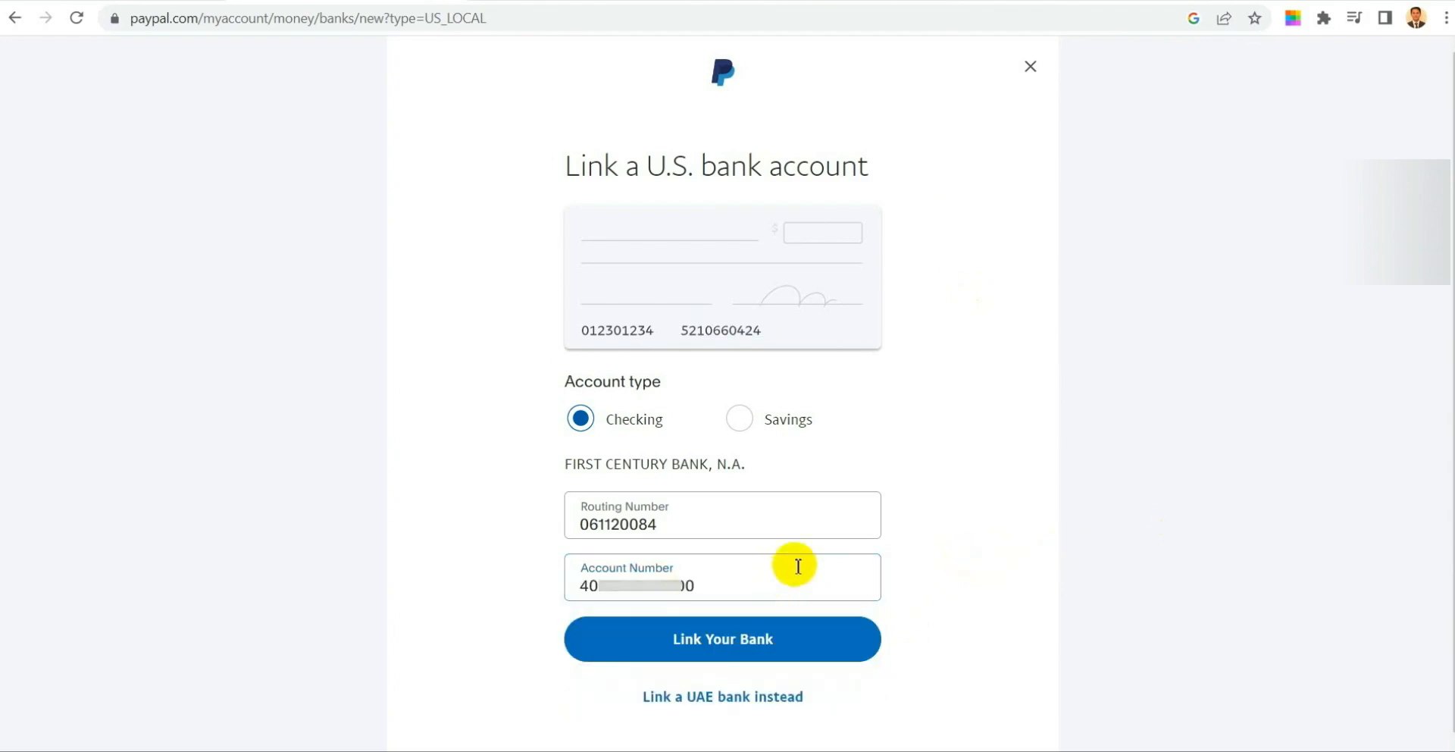
pyautogui.moveTo(833, 380)
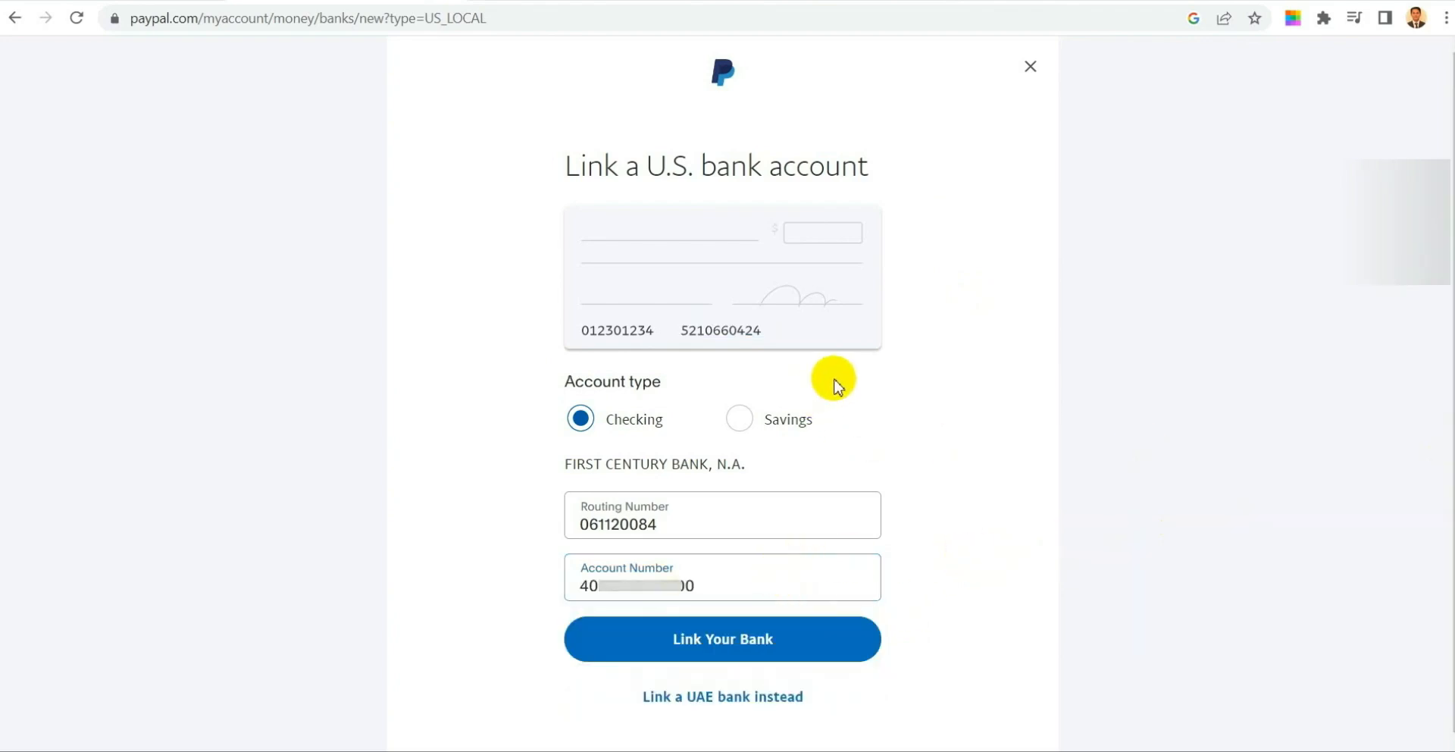
pyautogui.moveTo(722, 639)
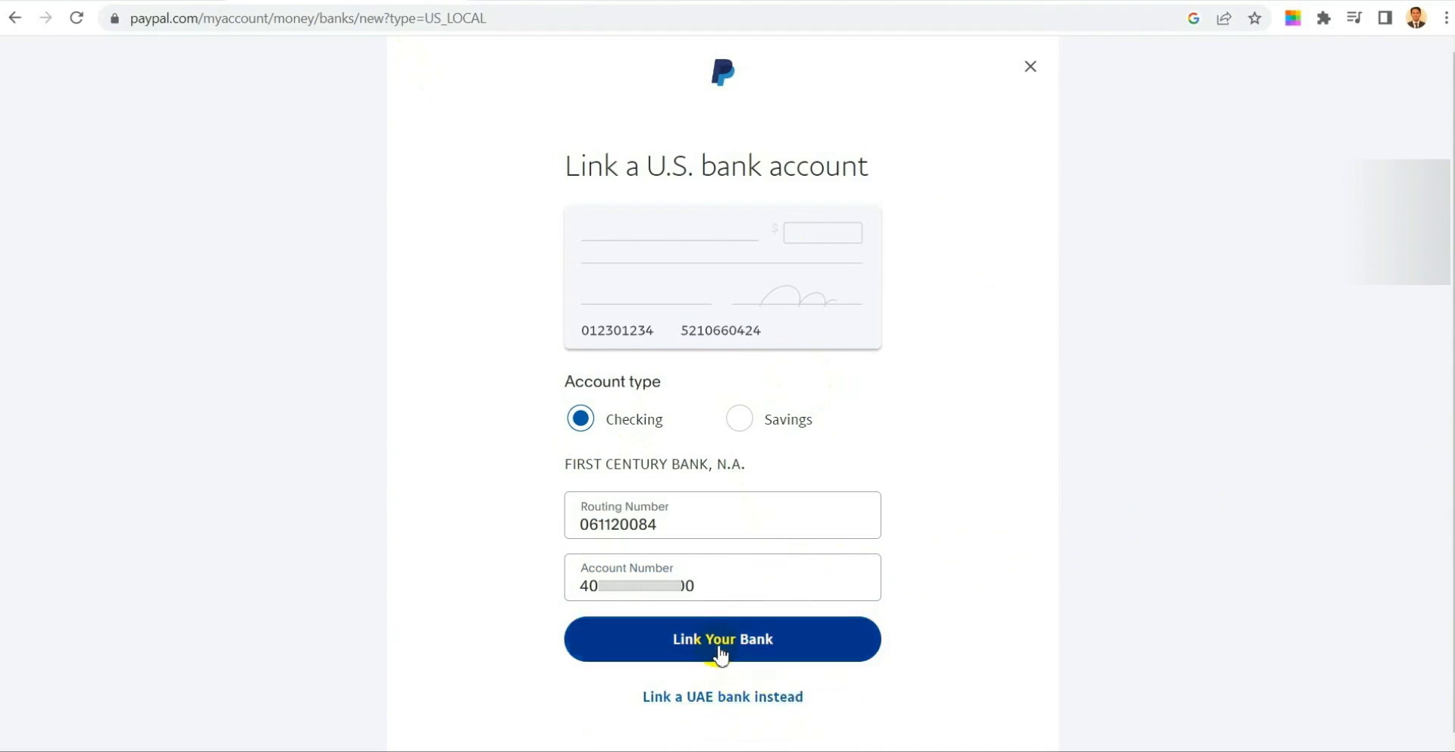
# - Submit the First Century Bank details, which PayPal rejects asking to check the information
pyautogui.click(722, 638)
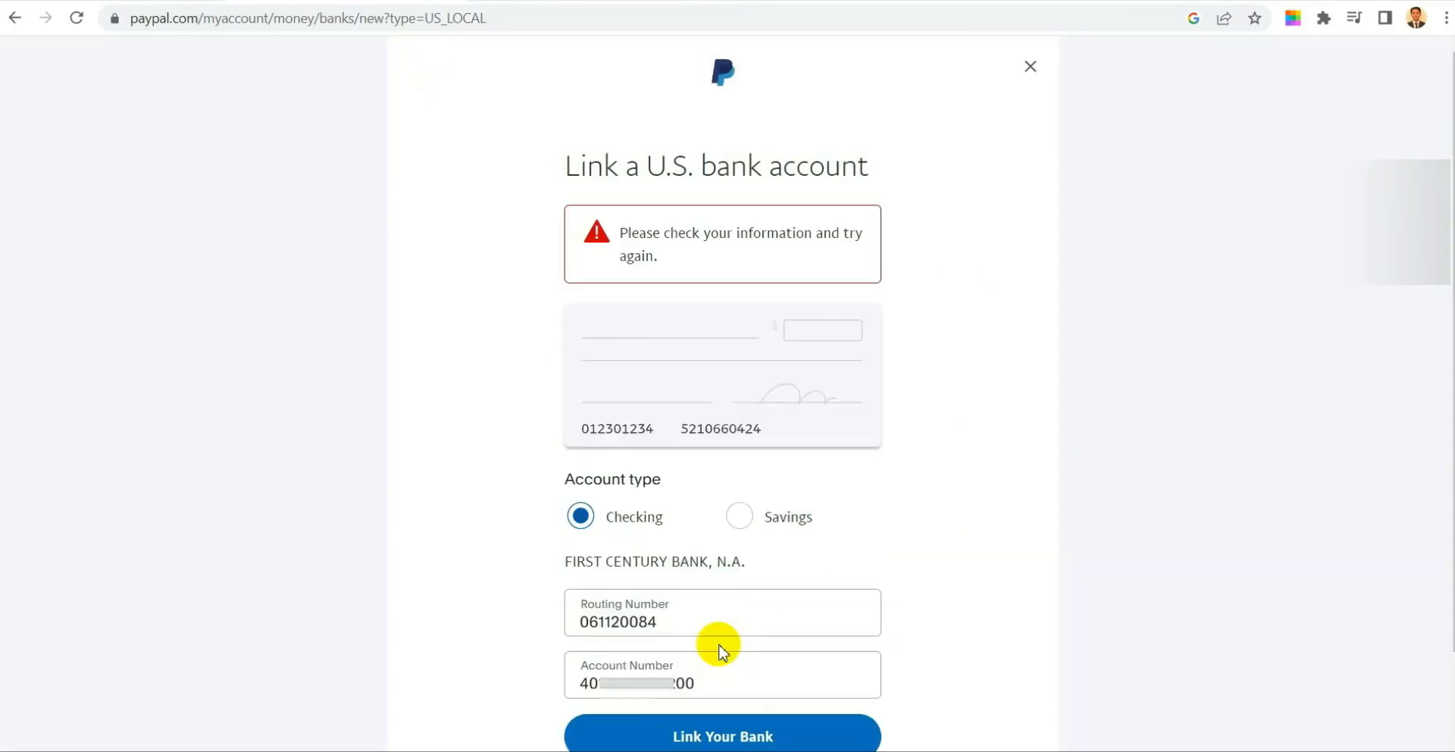
pyautogui.moveTo(796, 369)
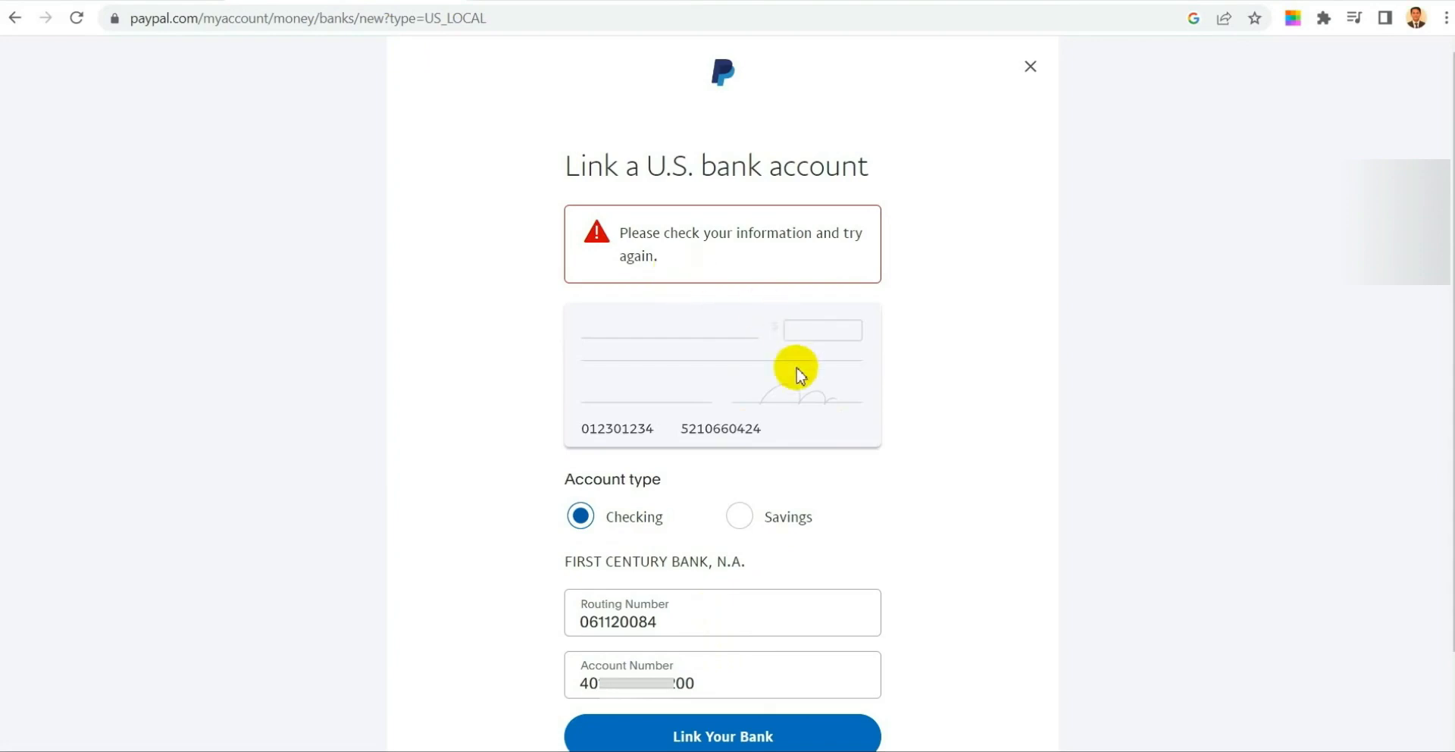
pyautogui.moveTo(655, 464)
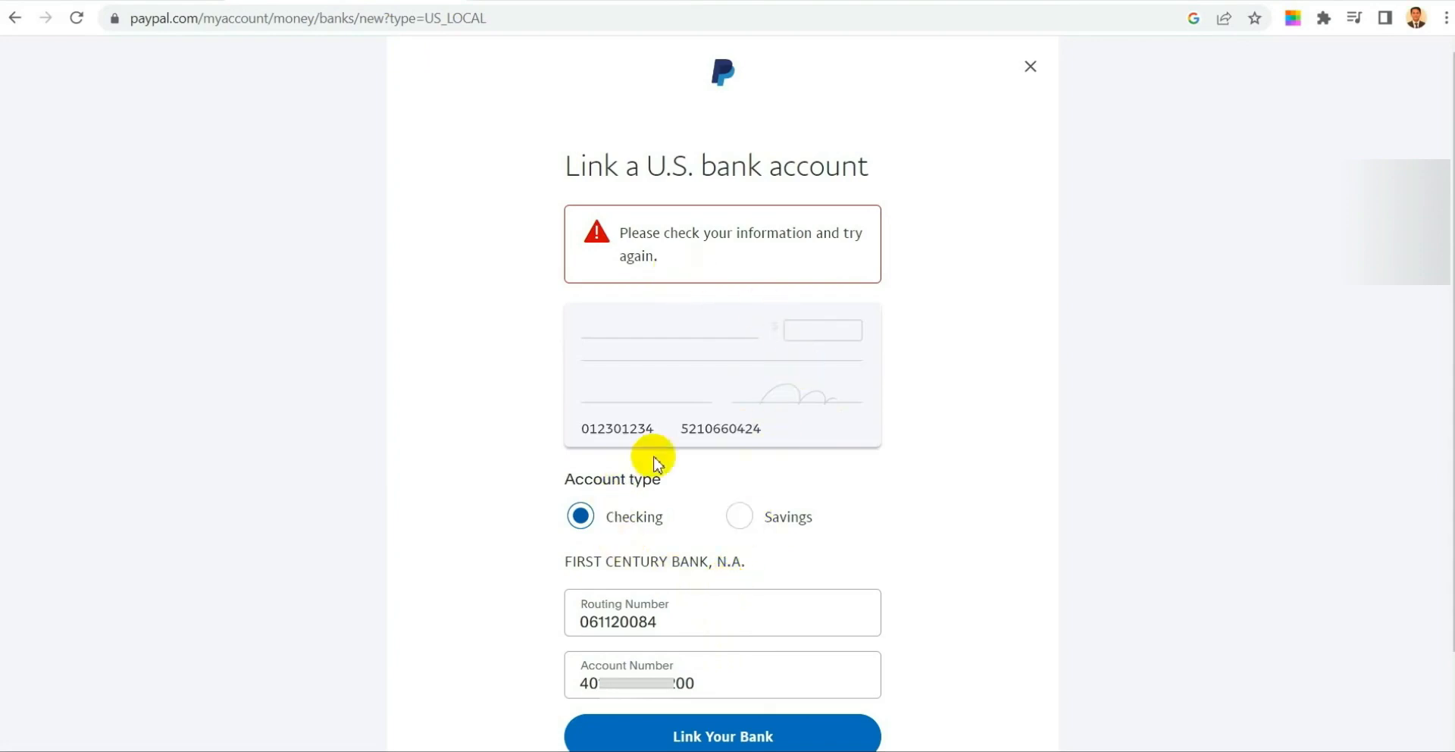
pyautogui.moveTo(689, 255)
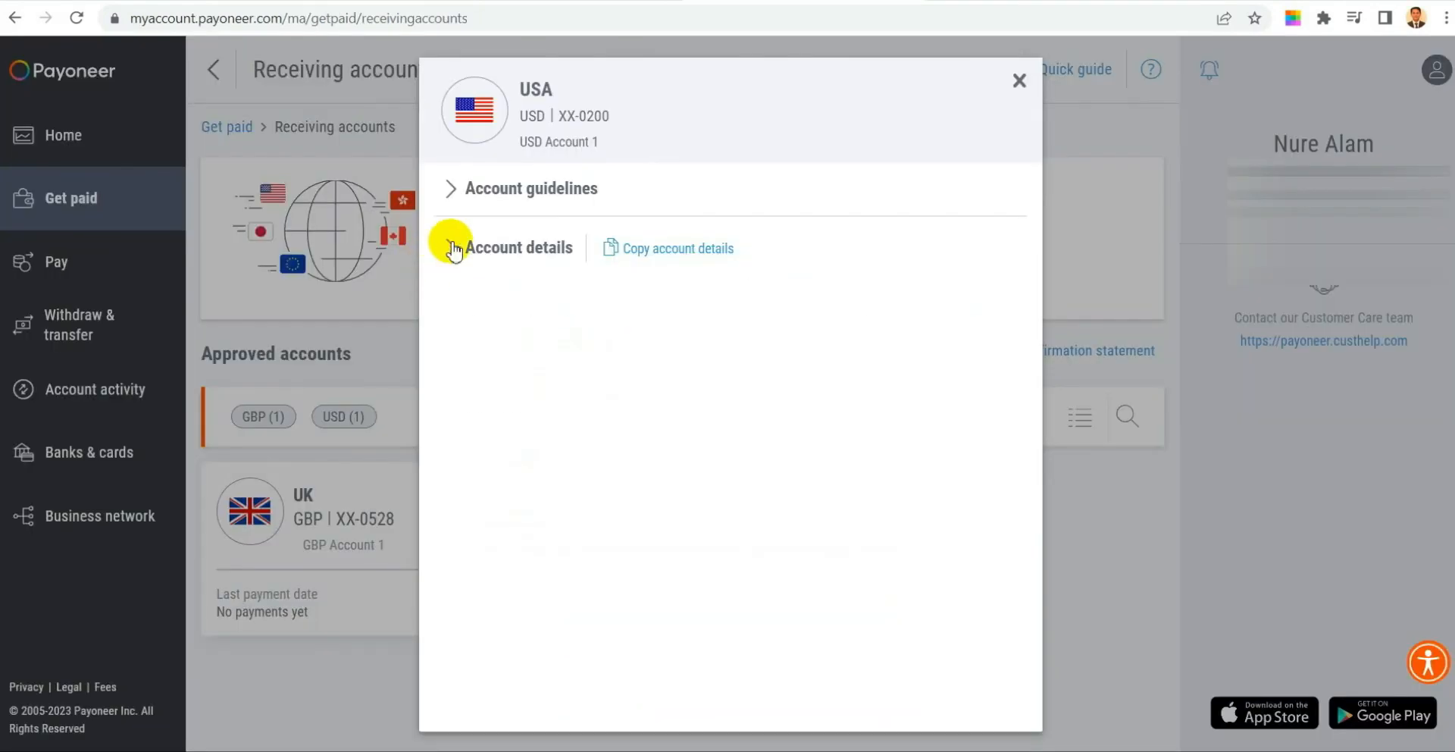
# - Expand the USA account's bank details and open its receiving account solution guide
pyautogui.click(450, 247)
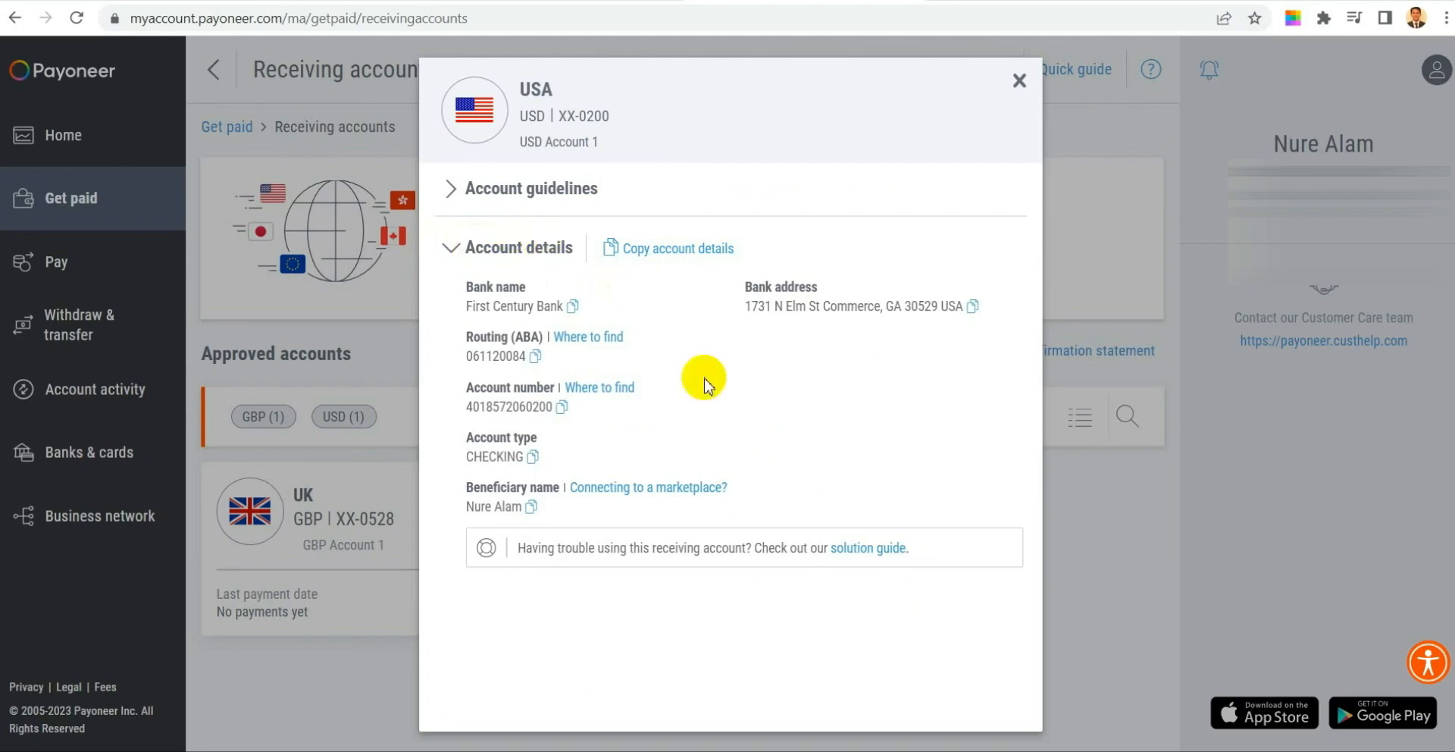
pyautogui.moveTo(718, 582)
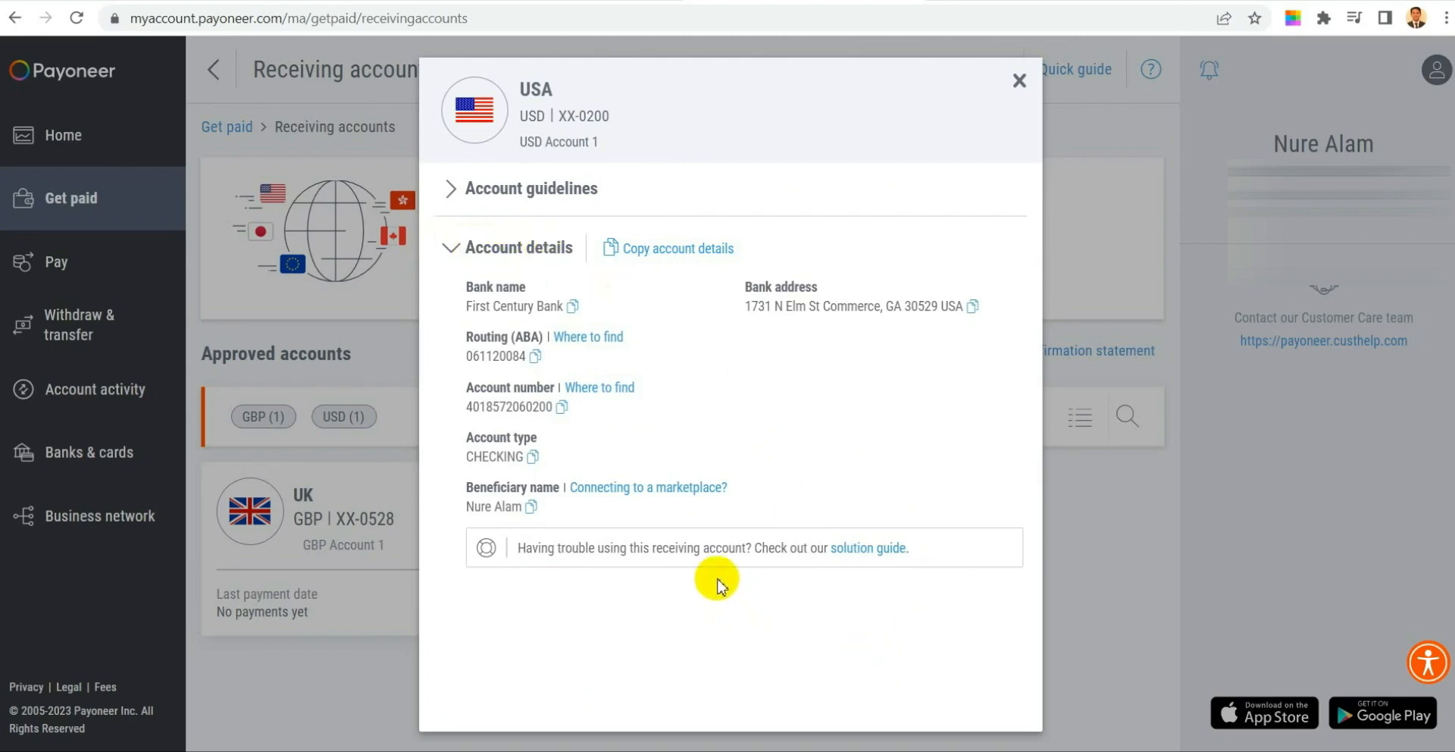
pyautogui.moveTo(838, 553)
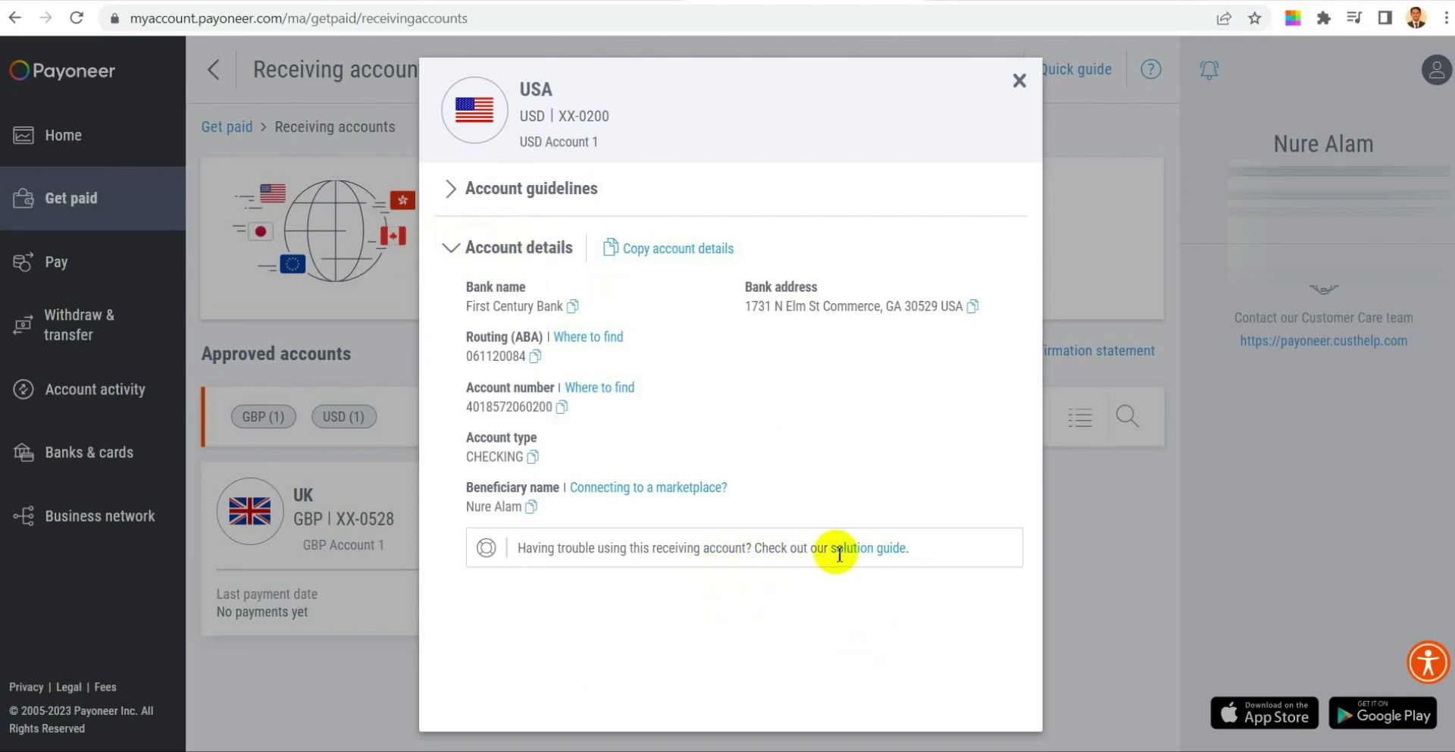
pyautogui.click(881, 548)
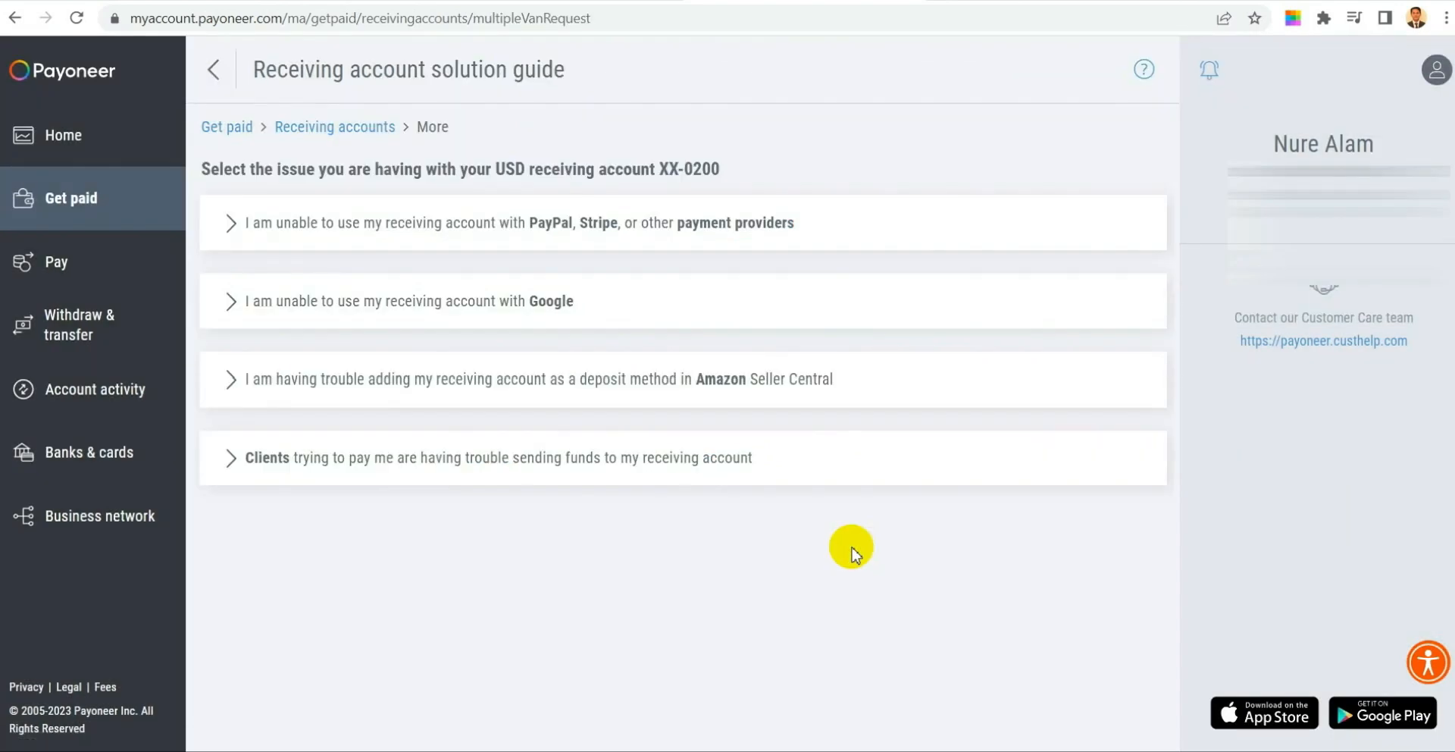
pyautogui.moveTo(437, 235)
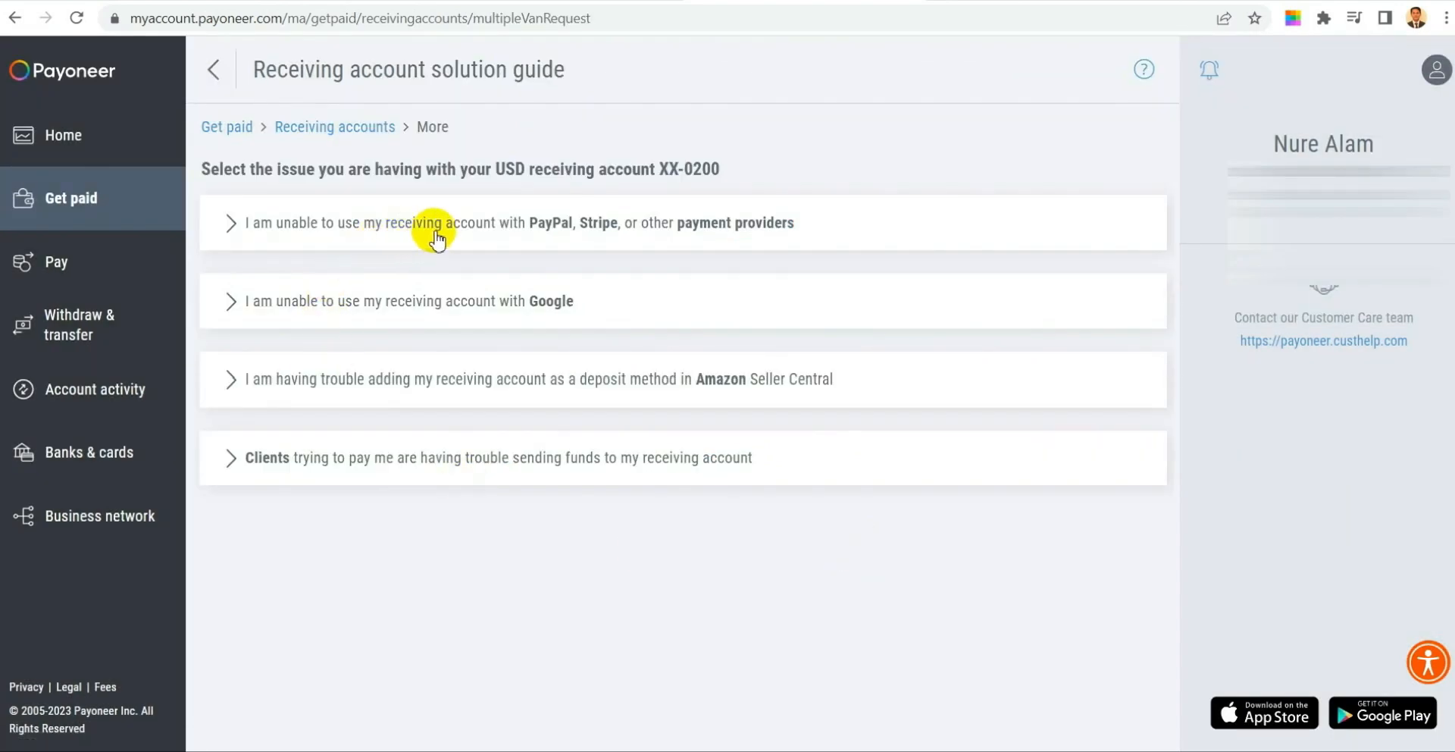
pyautogui.moveTo(705, 230)
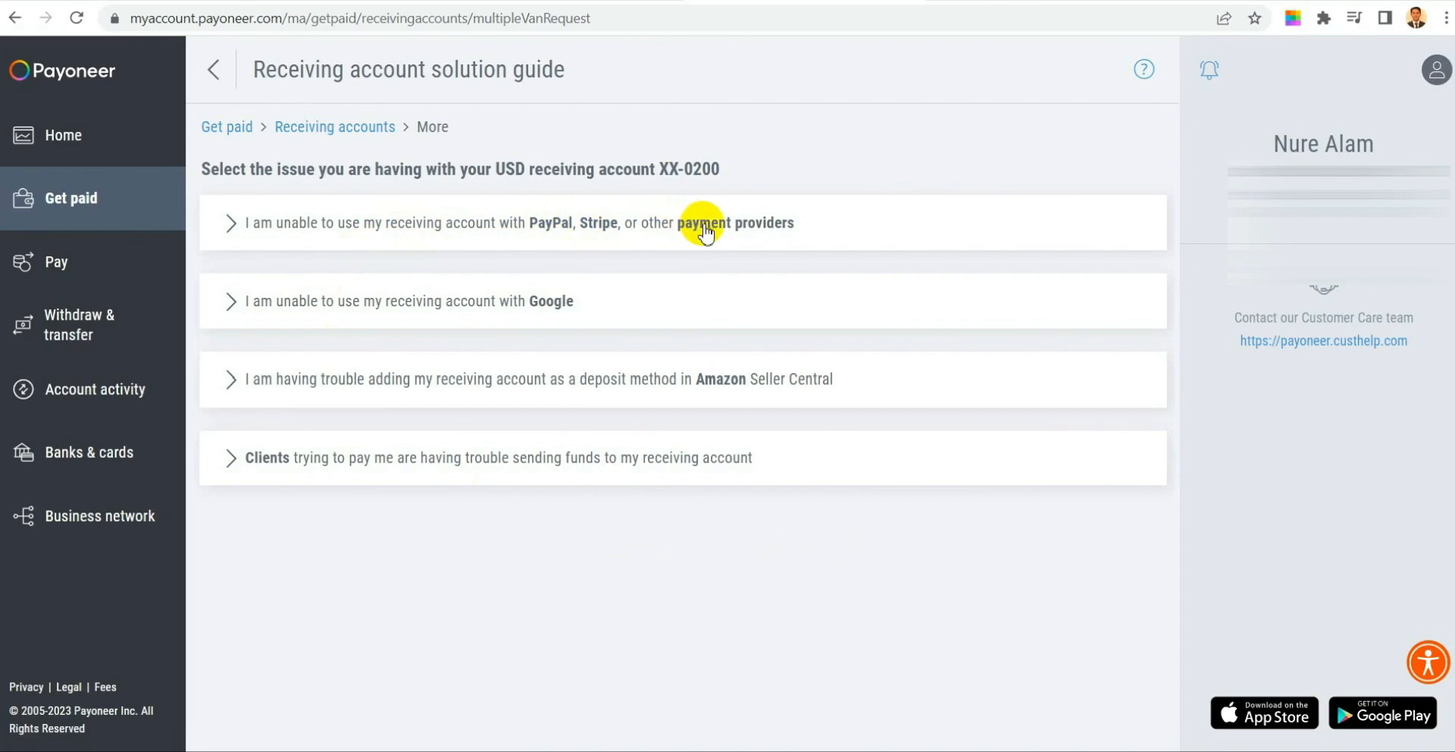
pyautogui.moveTo(434, 384)
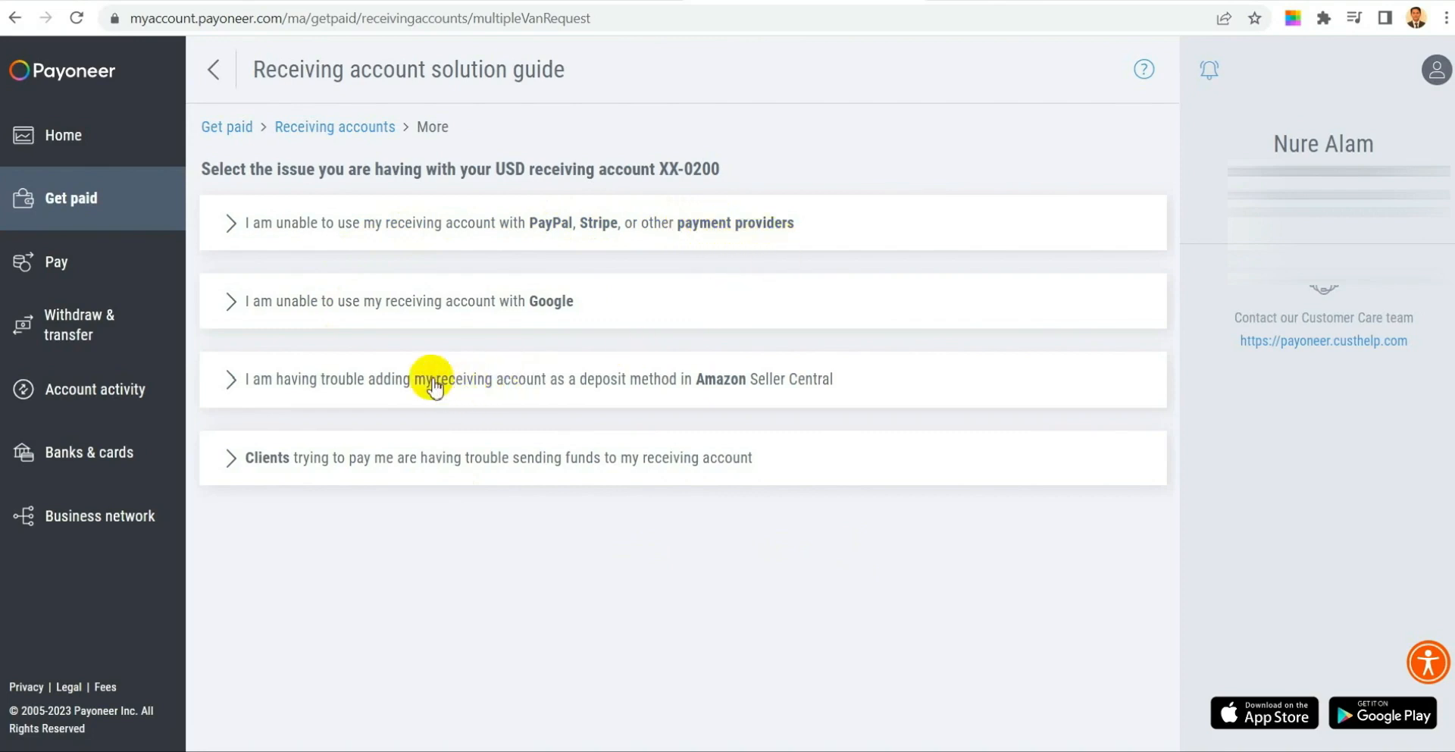
pyautogui.moveTo(620, 334)
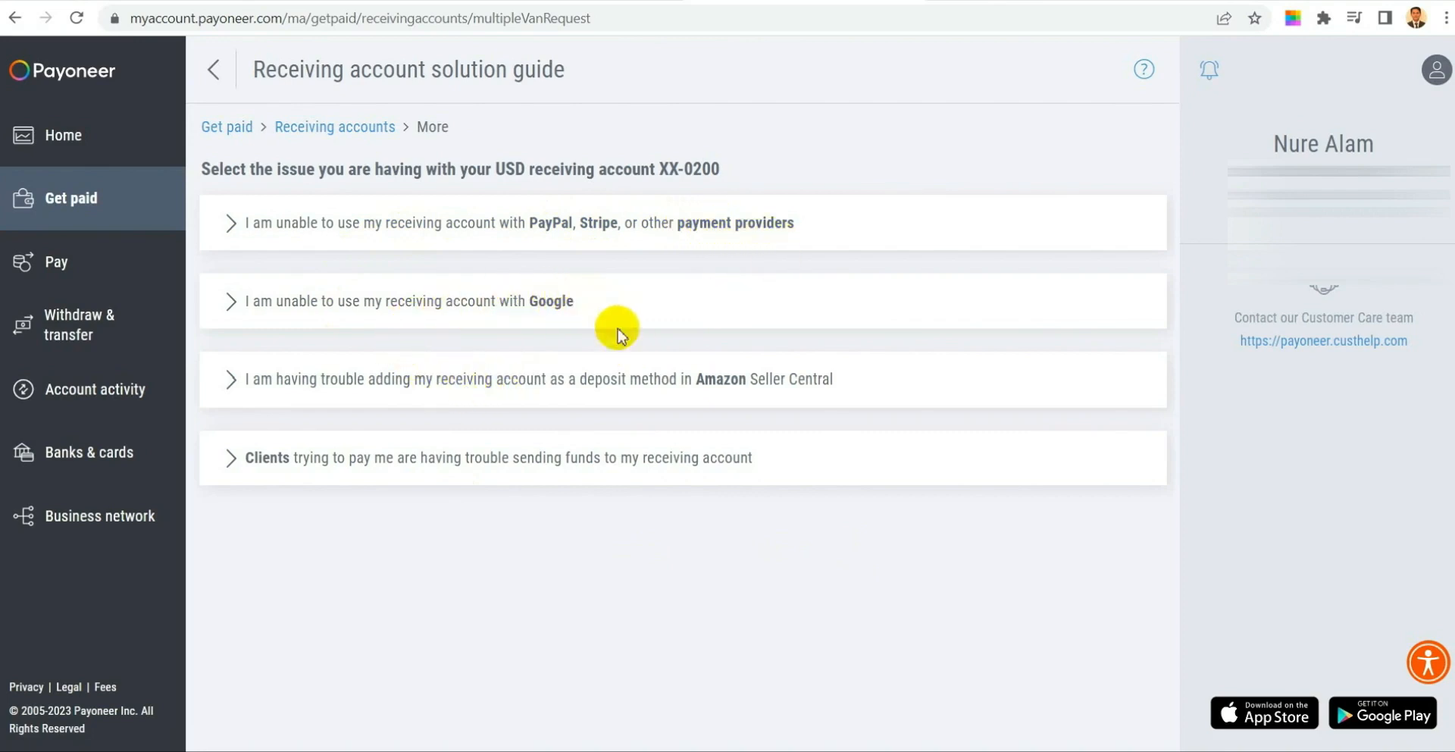
pyautogui.moveTo(574, 438)
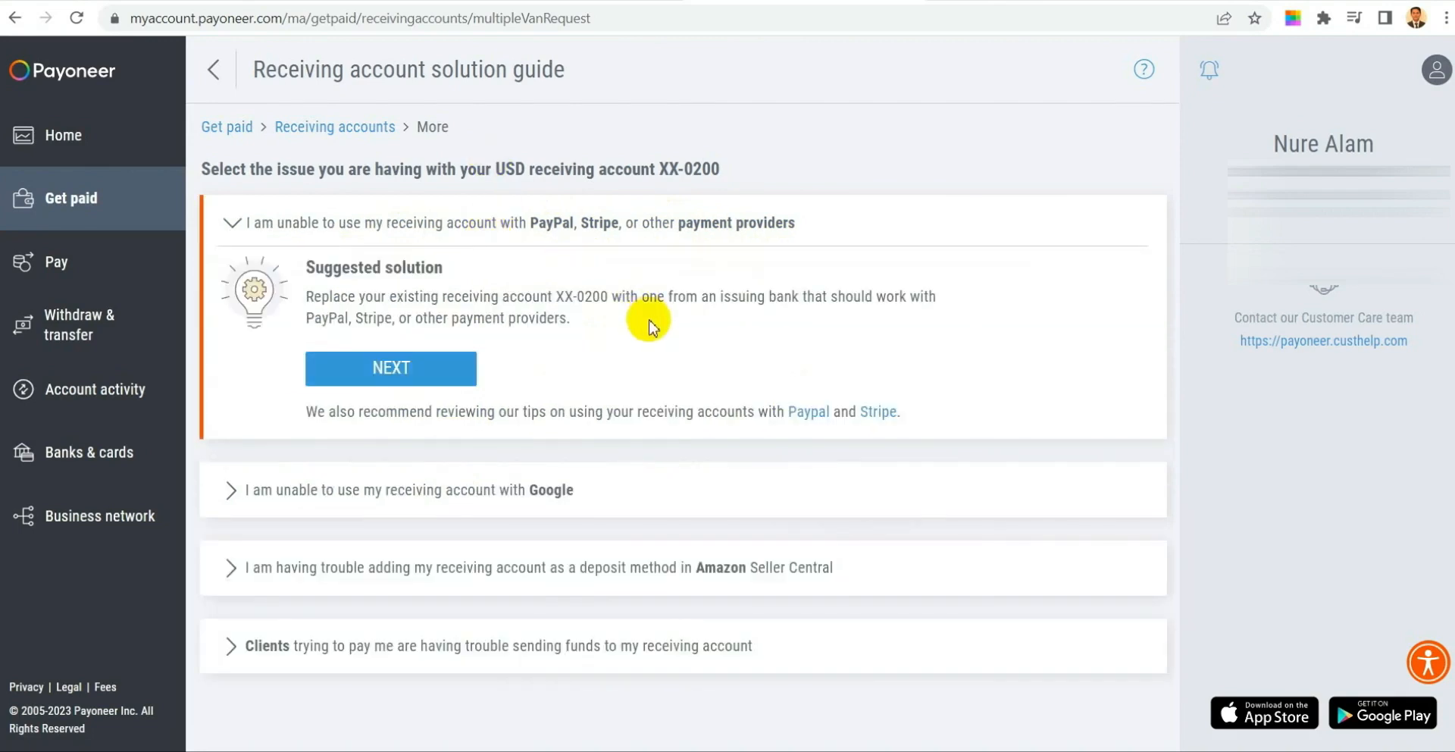
pyautogui.moveTo(644, 331)
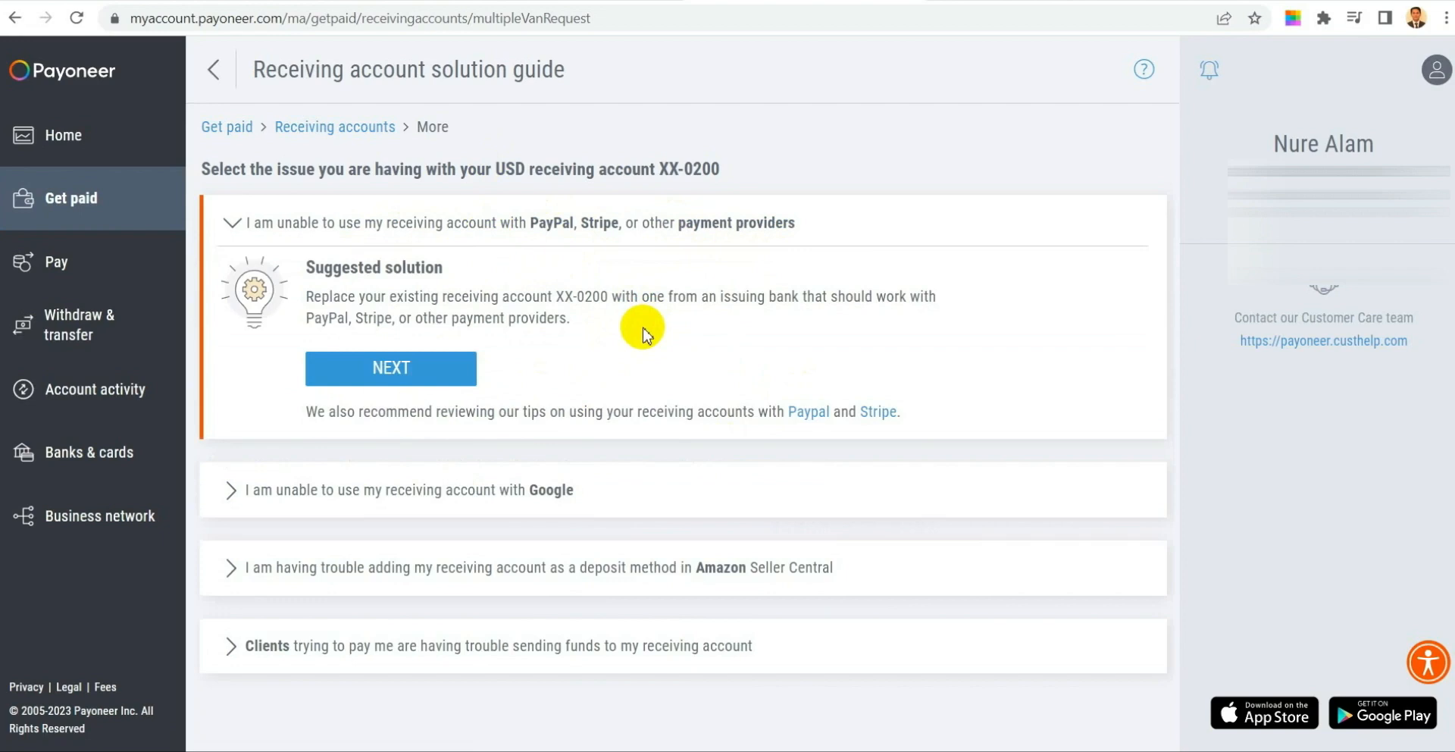
pyautogui.moveTo(650, 331)
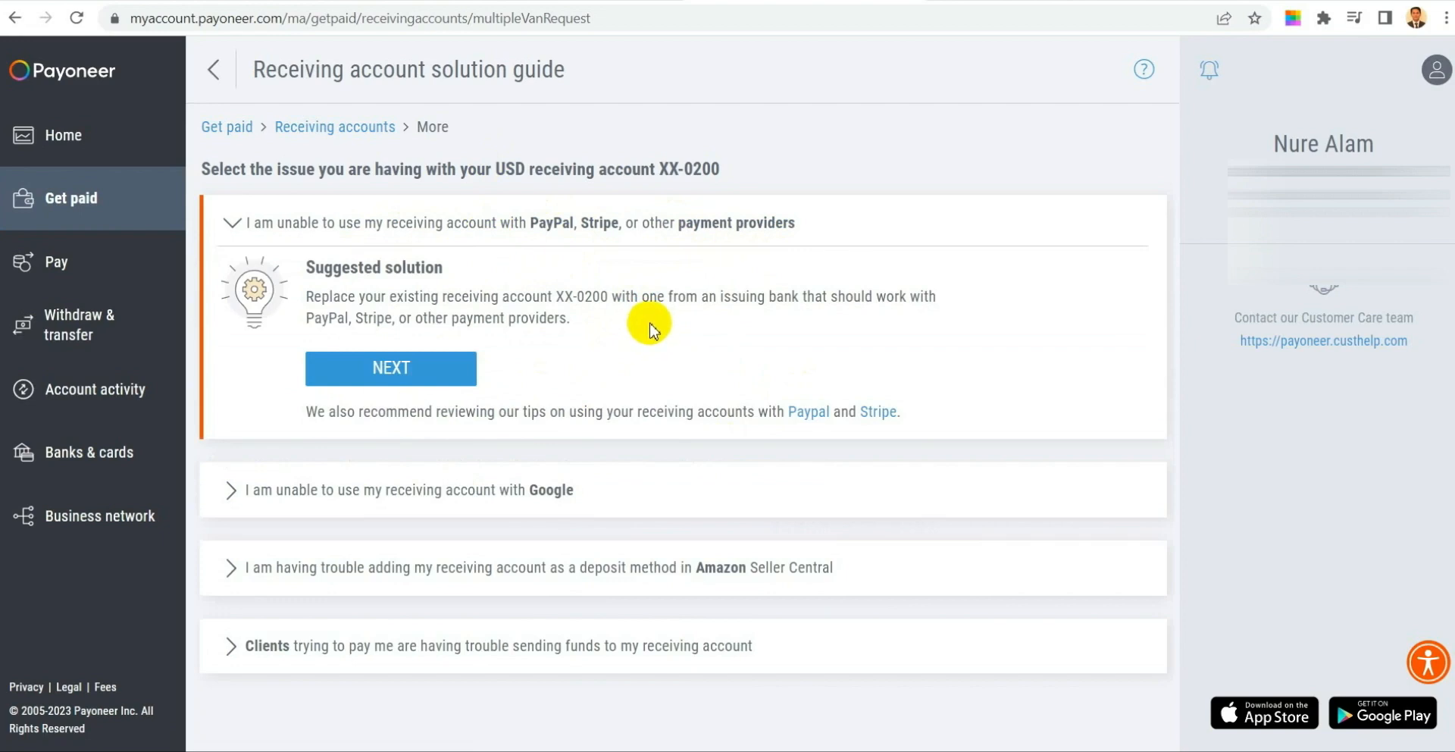
pyautogui.moveTo(768, 309)
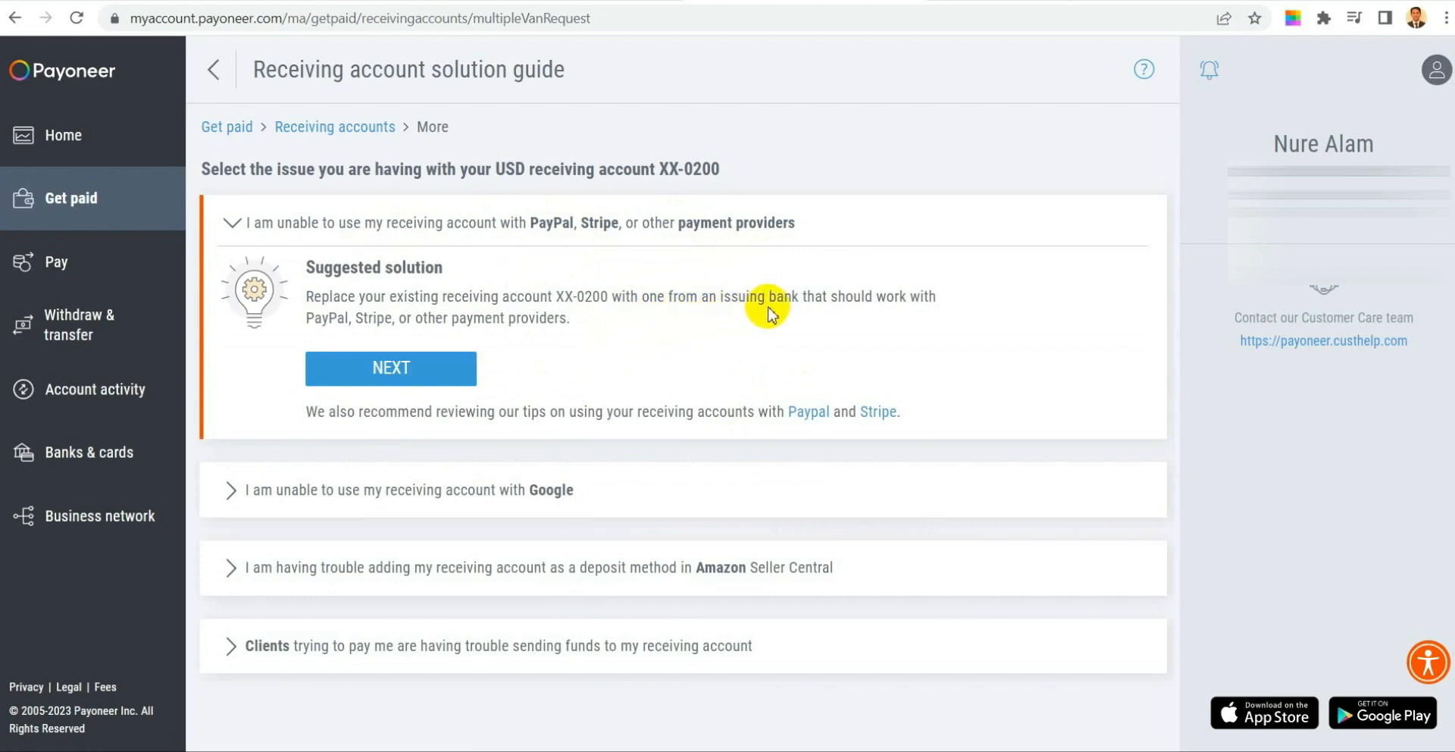
pyautogui.moveTo(901, 315)
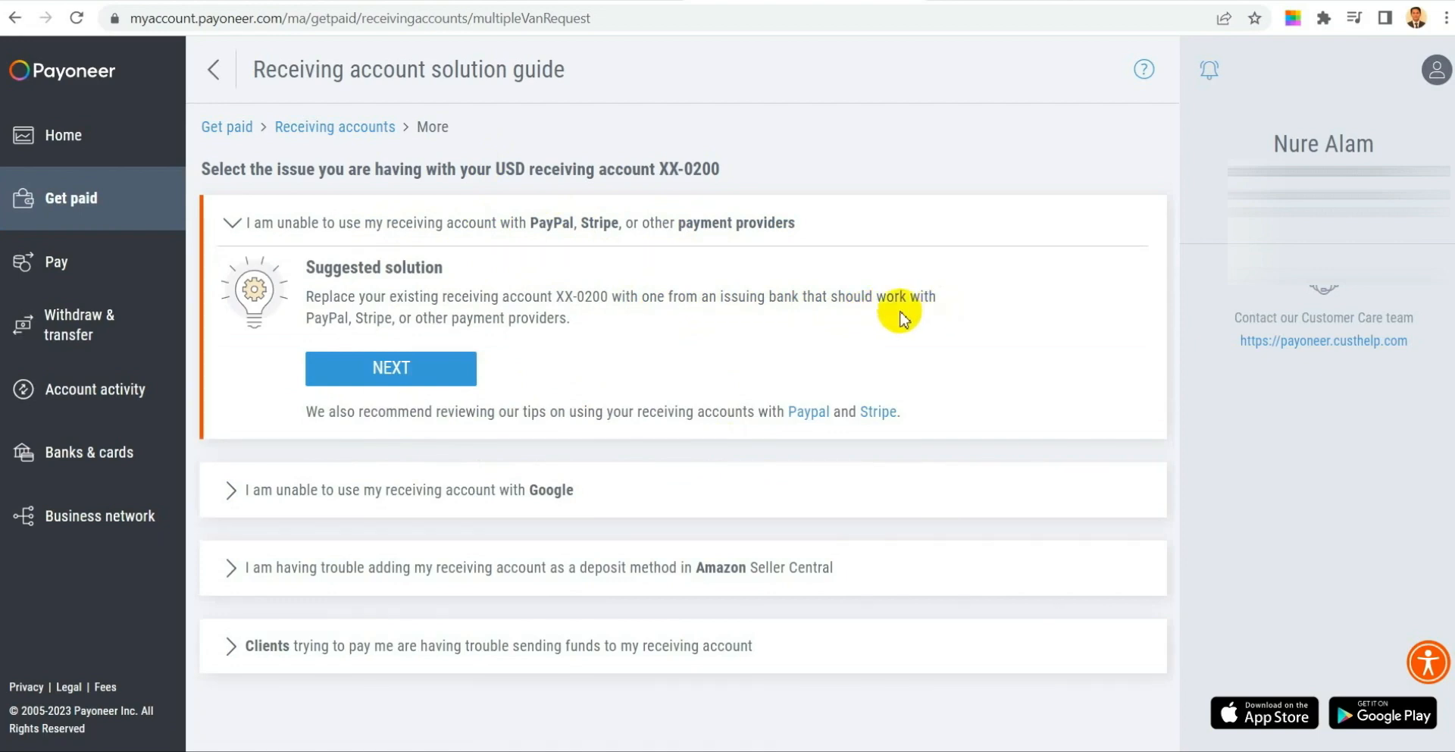
pyautogui.moveTo(402, 311)
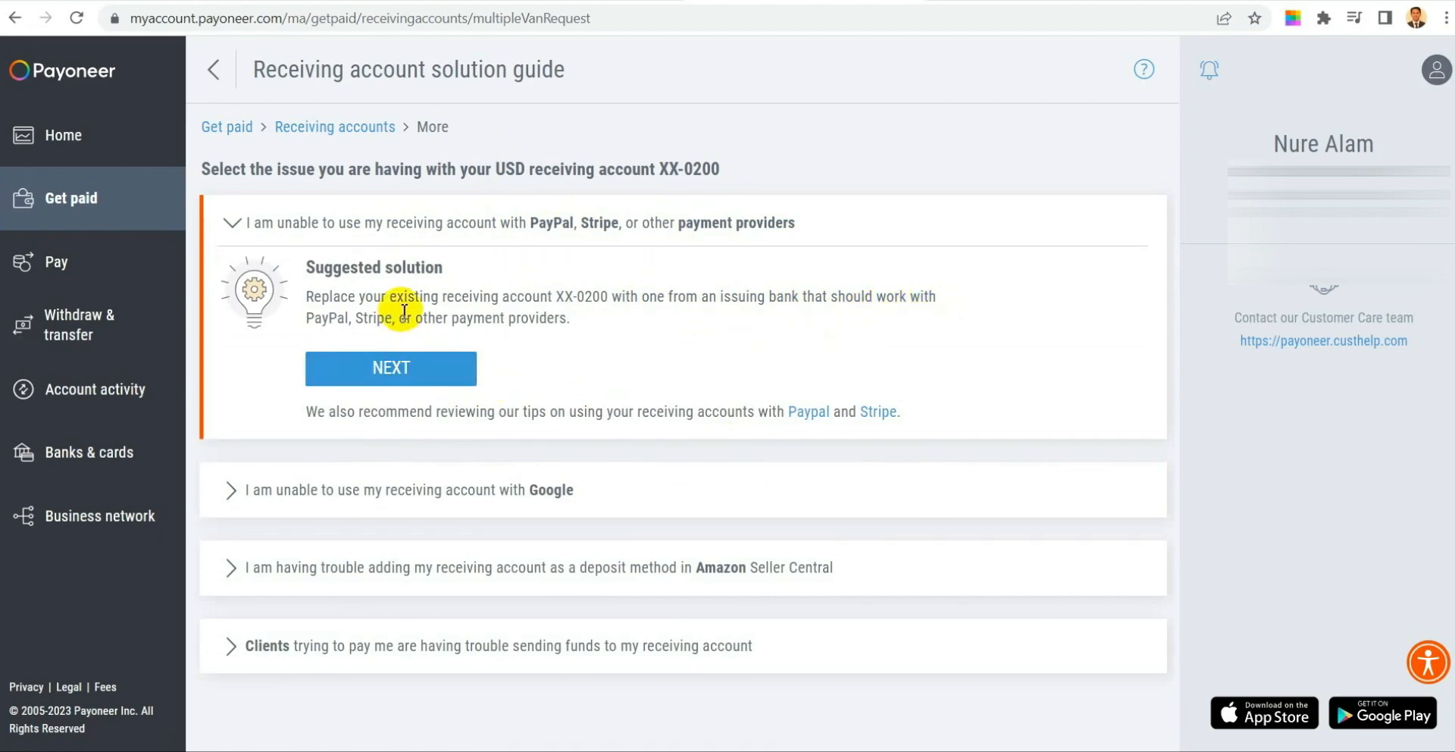
pyautogui.moveTo(621, 314)
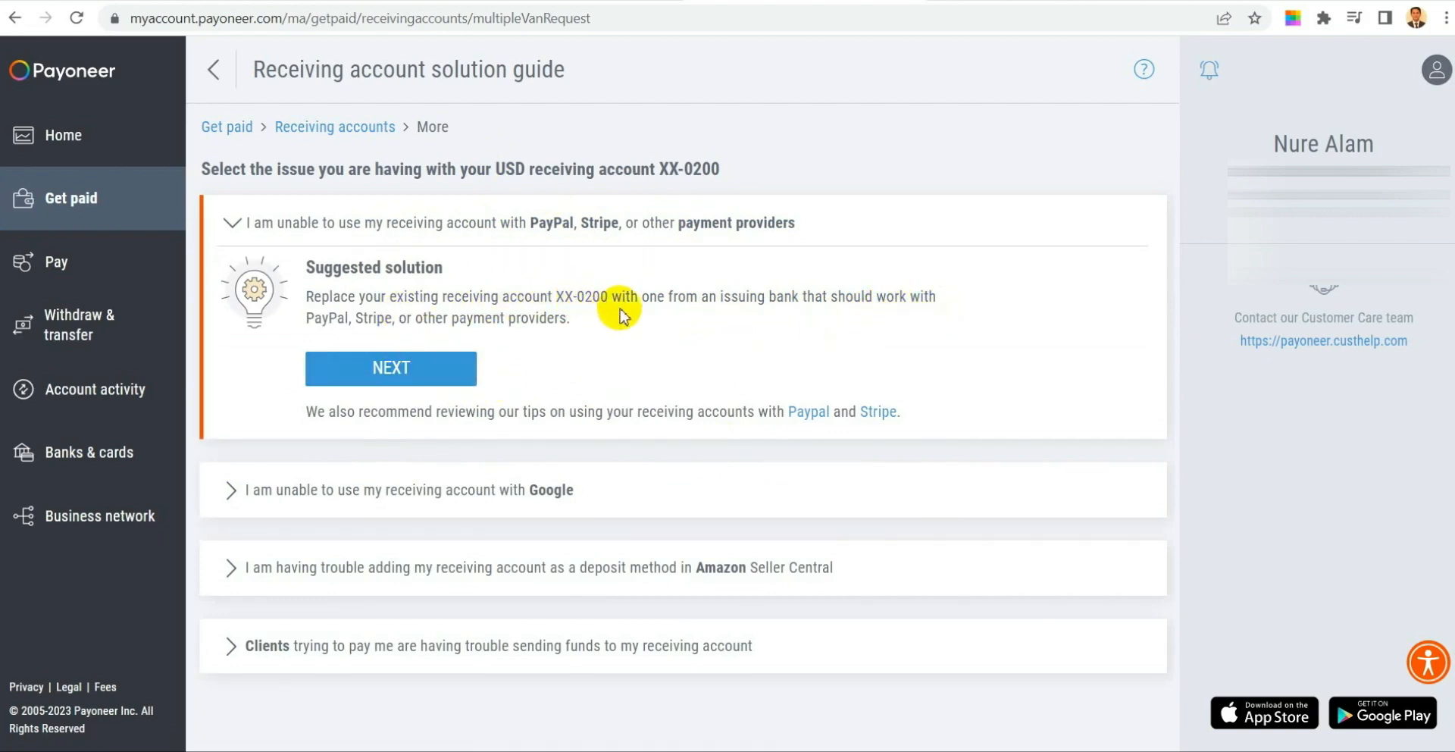
pyautogui.moveTo(689, 314)
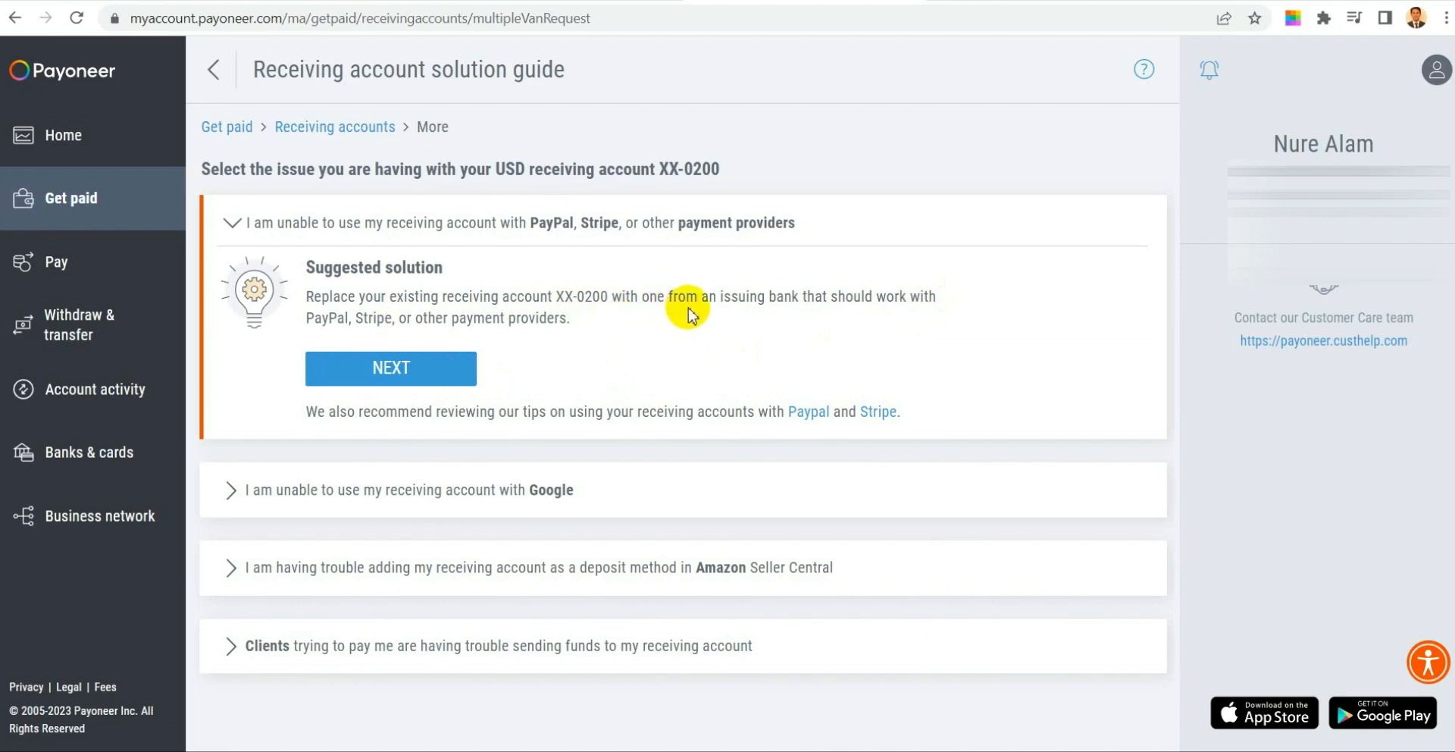
pyautogui.moveTo(453, 448)
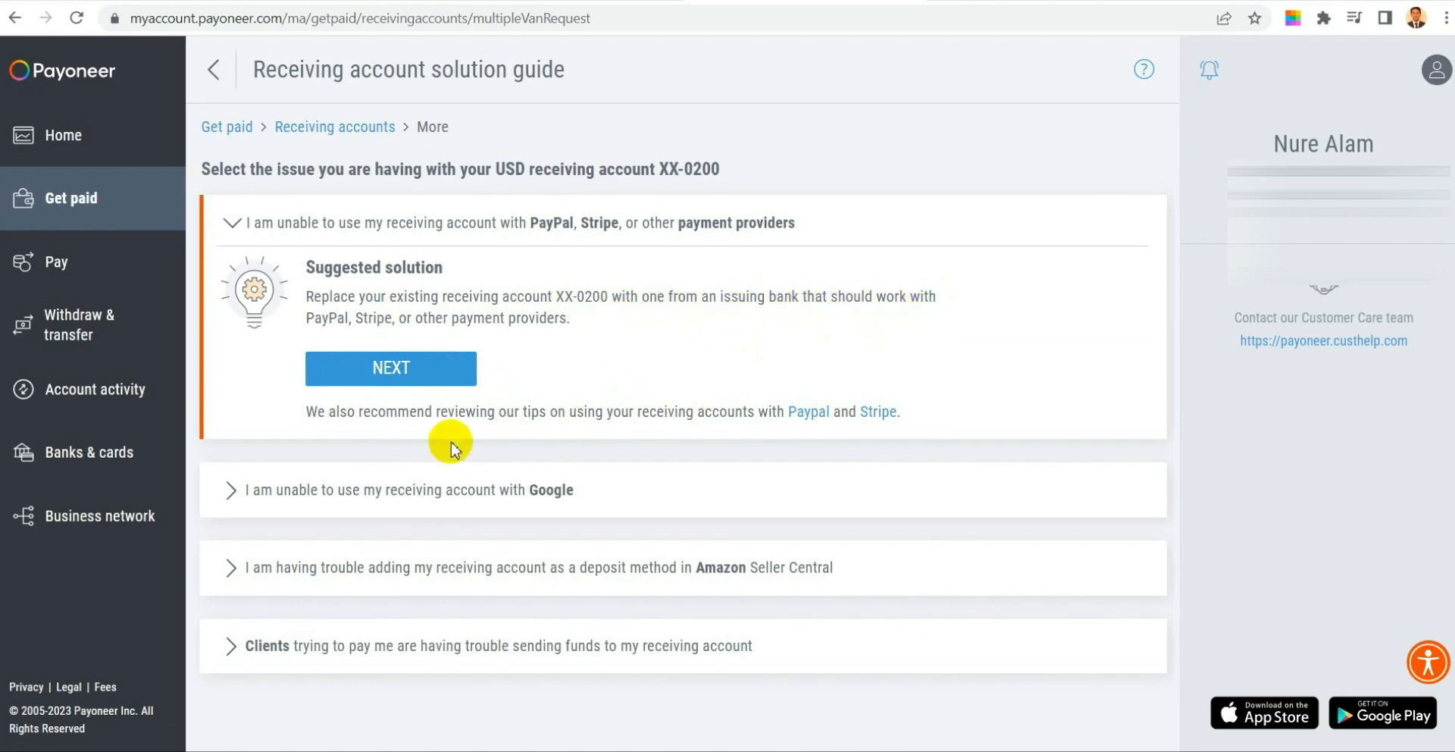
pyautogui.moveTo(573, 428)
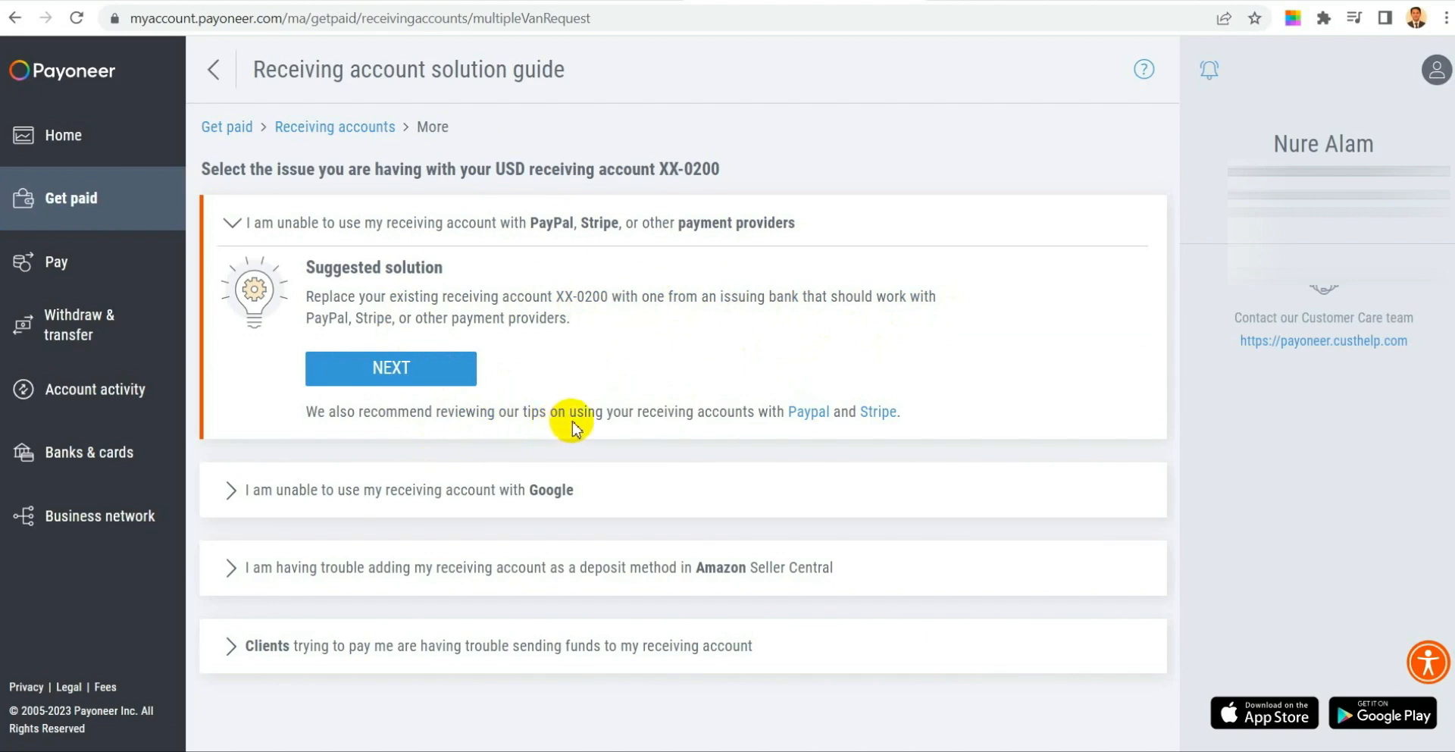
pyautogui.moveTo(644, 490)
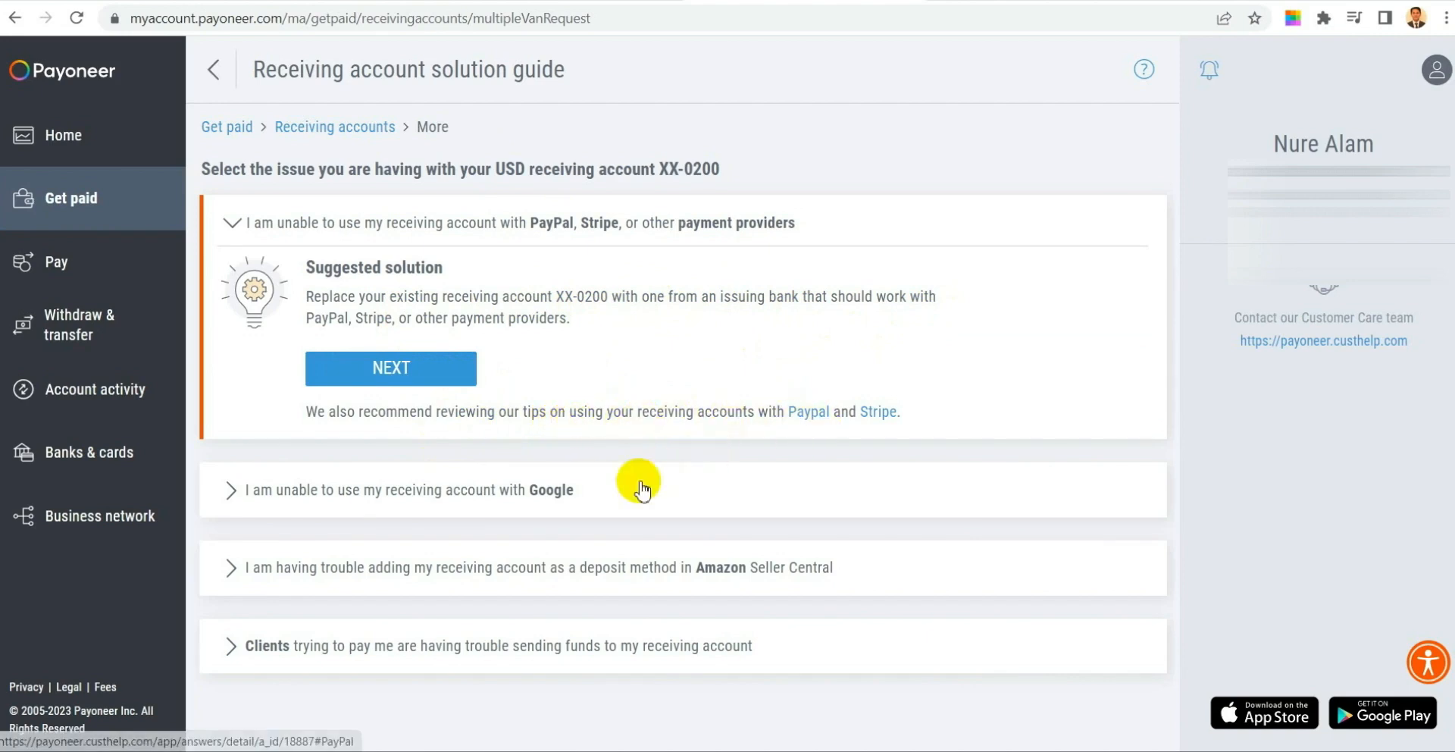
# - Close and replace USA account XX-0200, then return to Receiving accounts
pyautogui.click(391, 367)
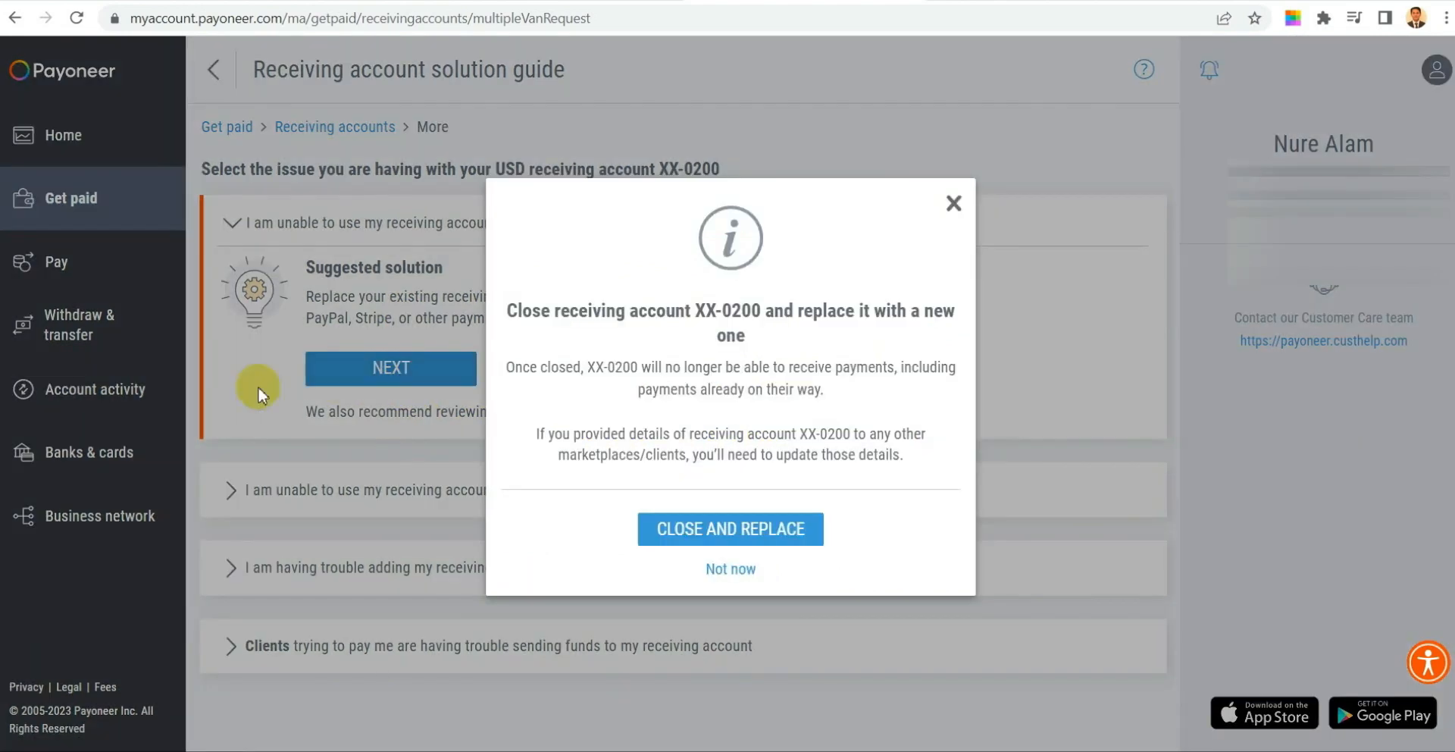
pyautogui.moveTo(244, 399)
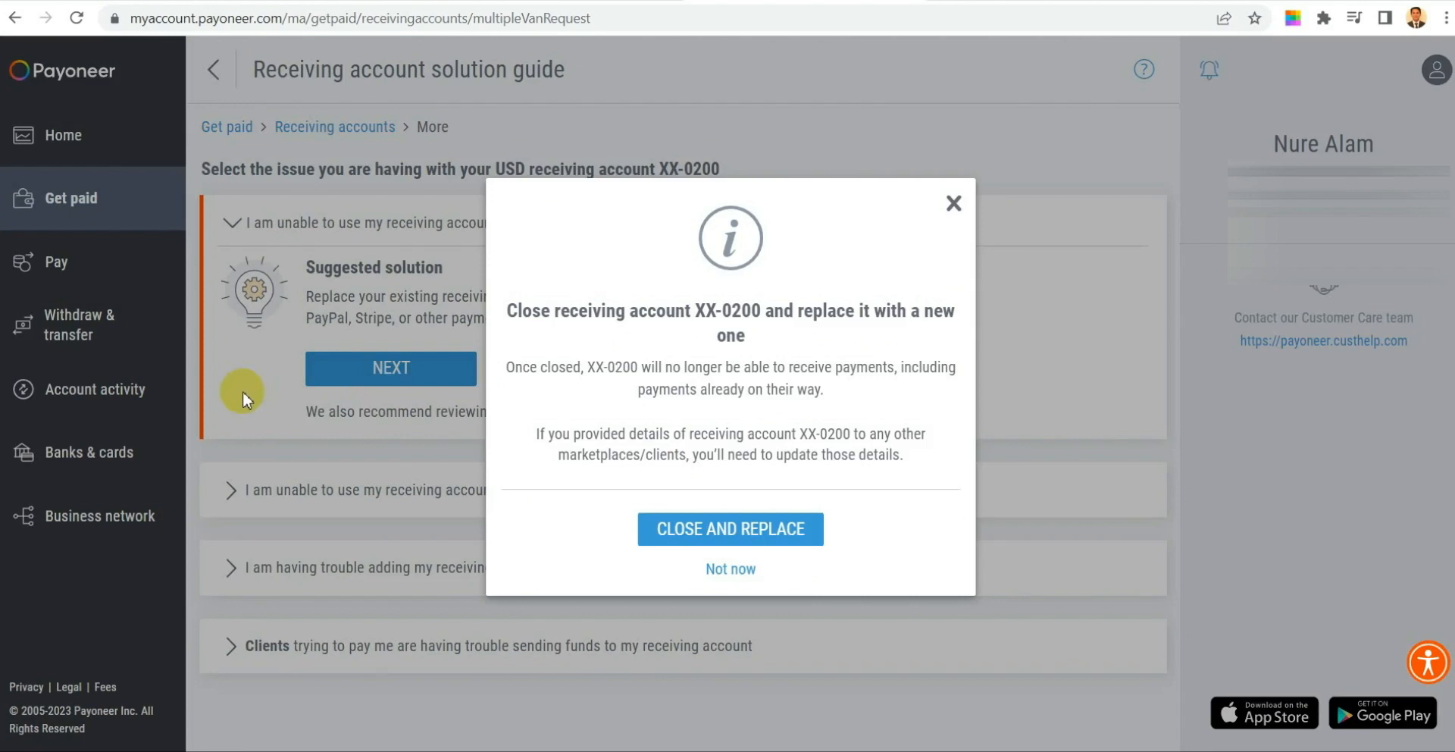
pyautogui.moveTo(381, 404)
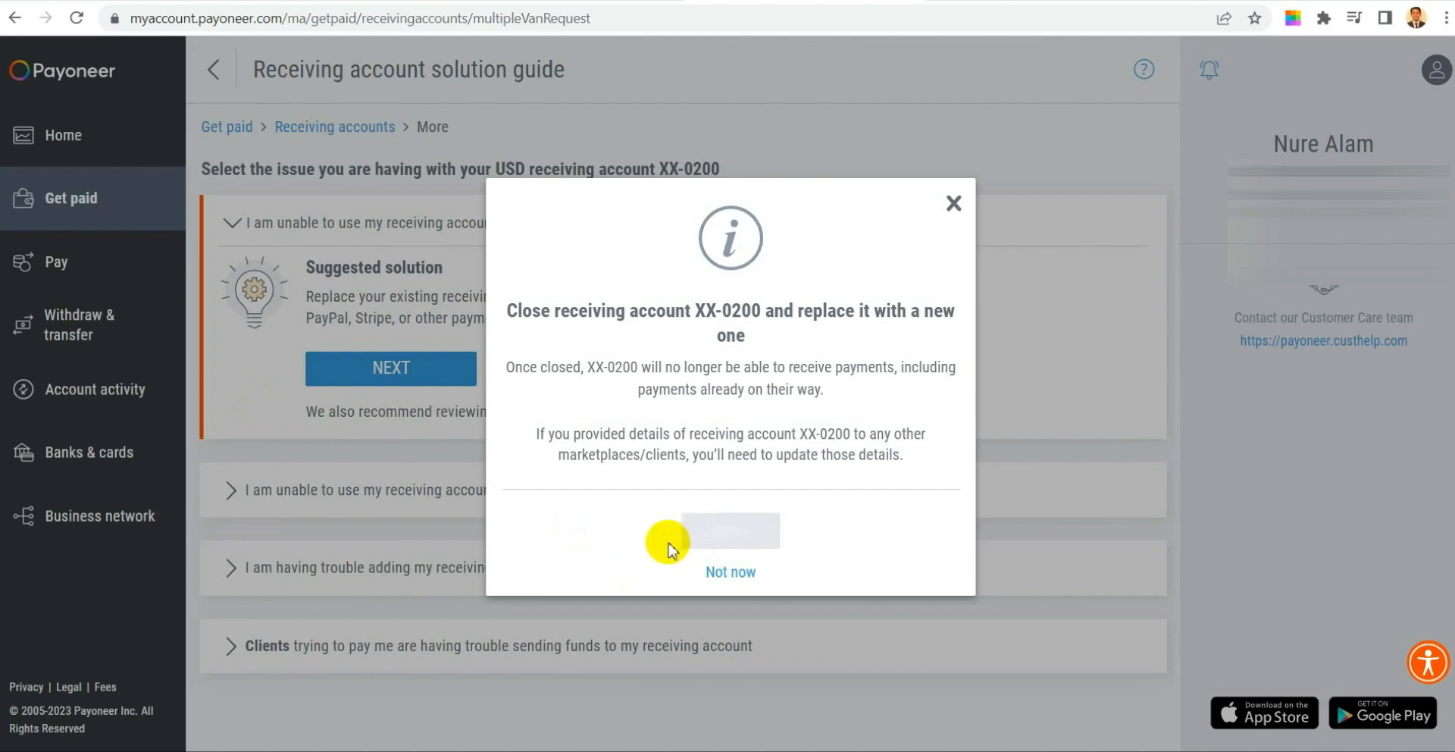
pyautogui.click(730, 530)
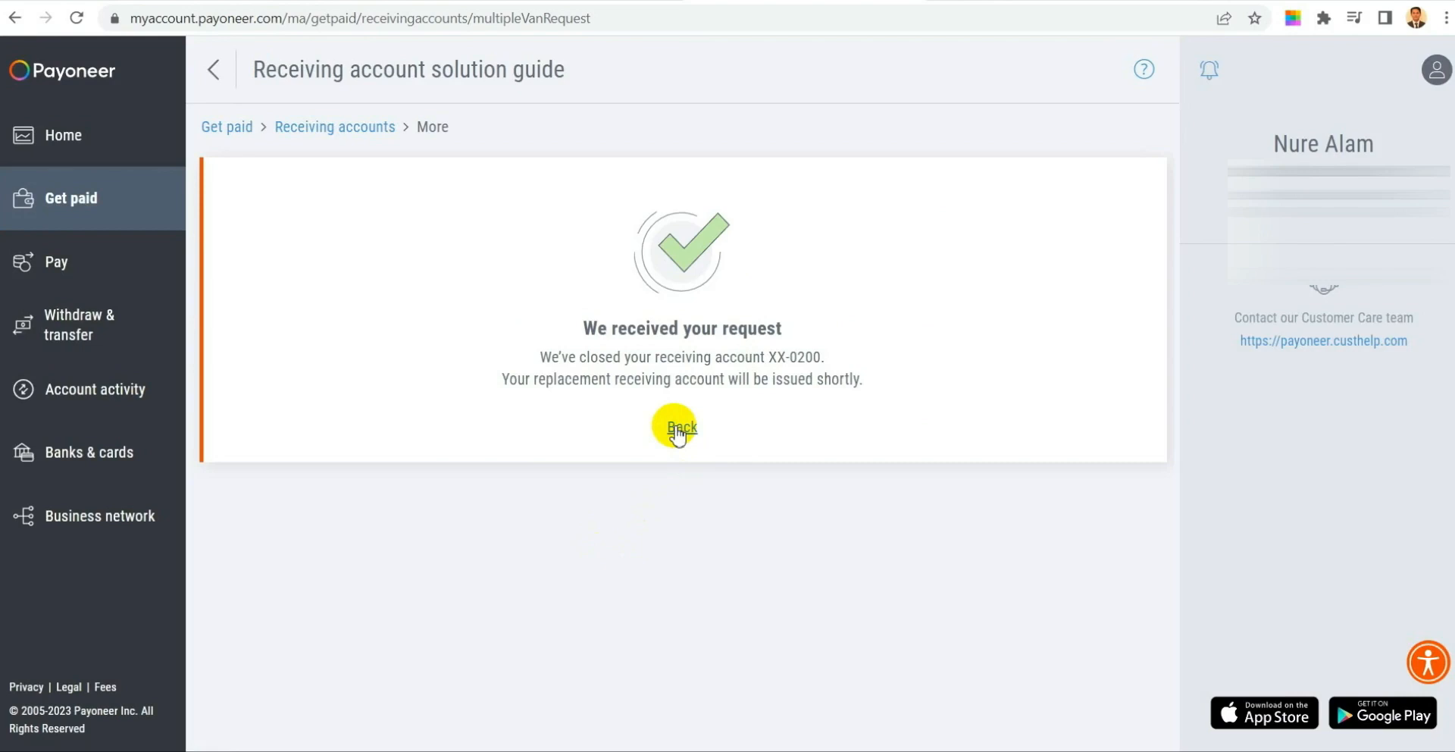
pyautogui.click(681, 428)
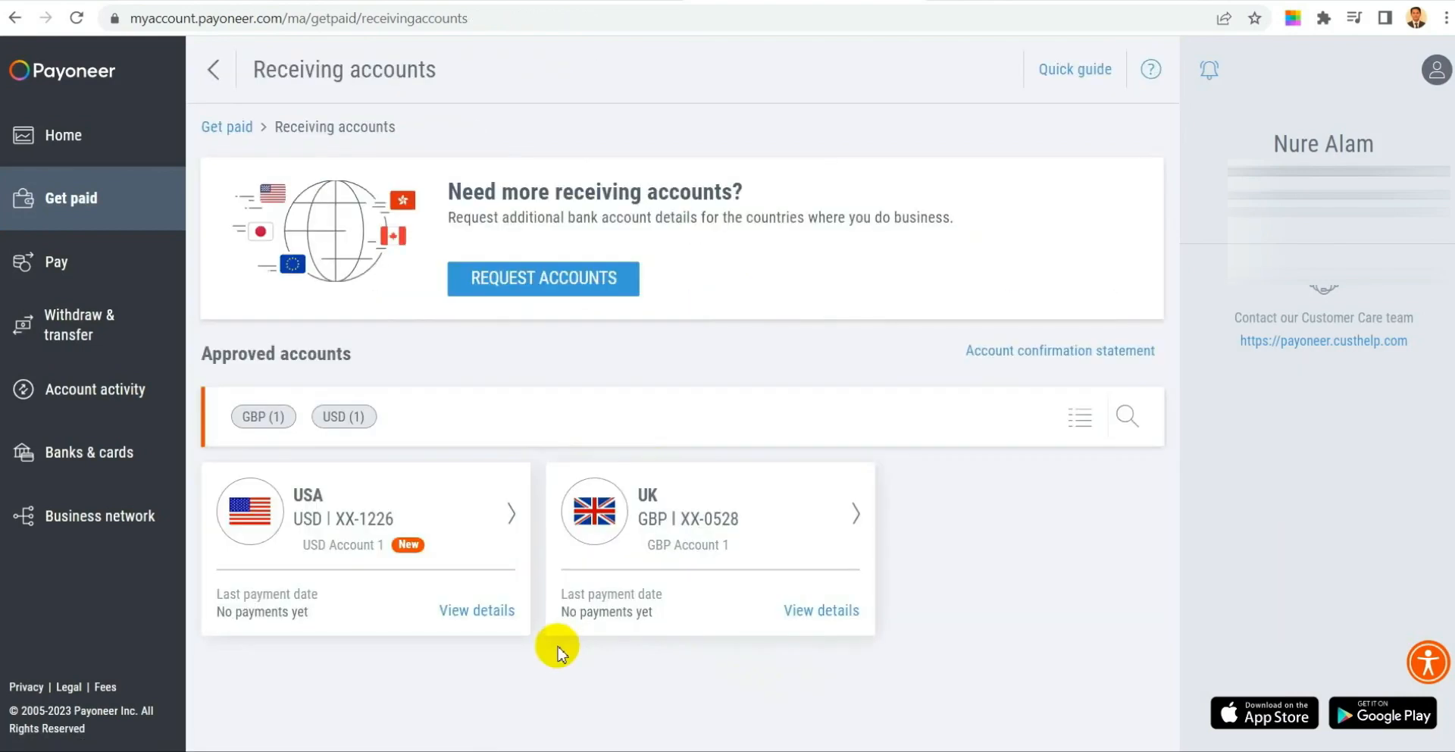
pyautogui.moveTo(500, 657)
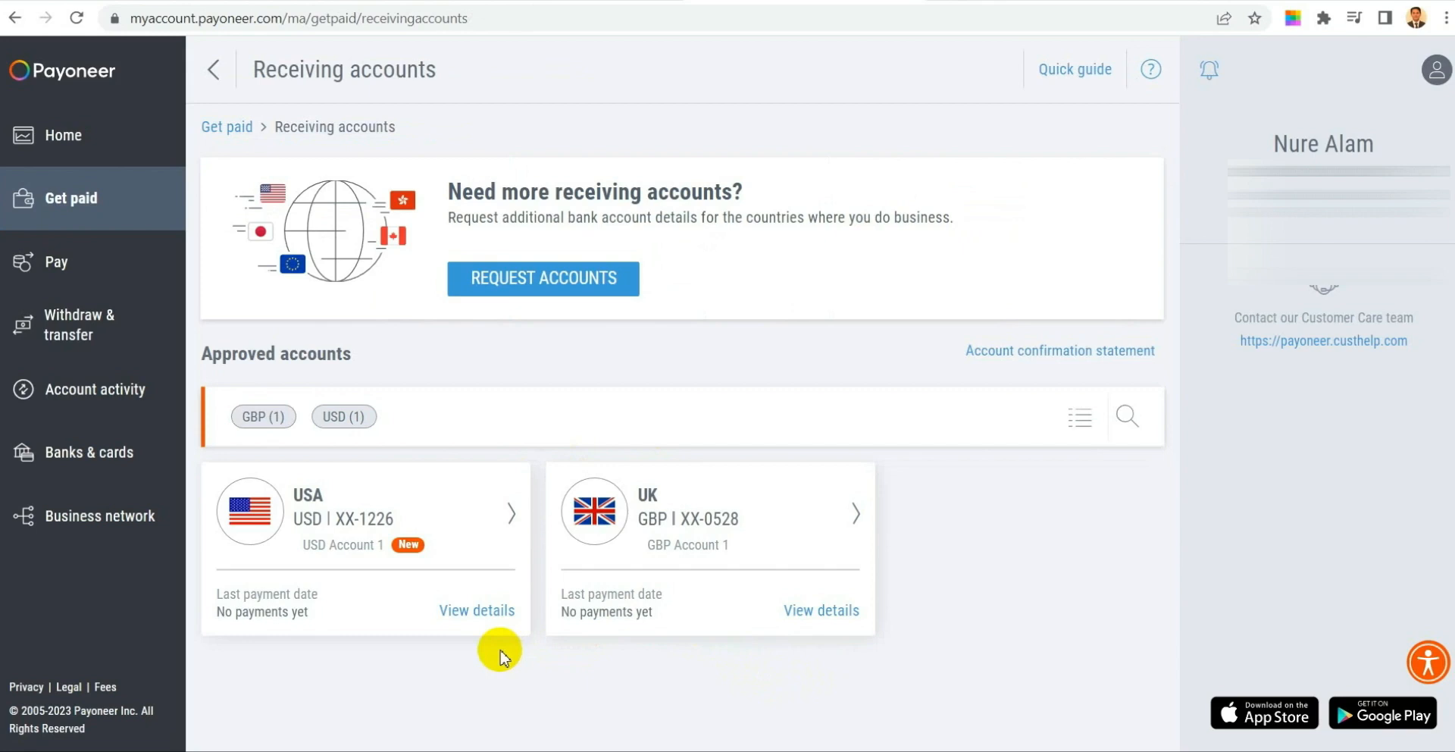
pyautogui.moveTo(810, 515)
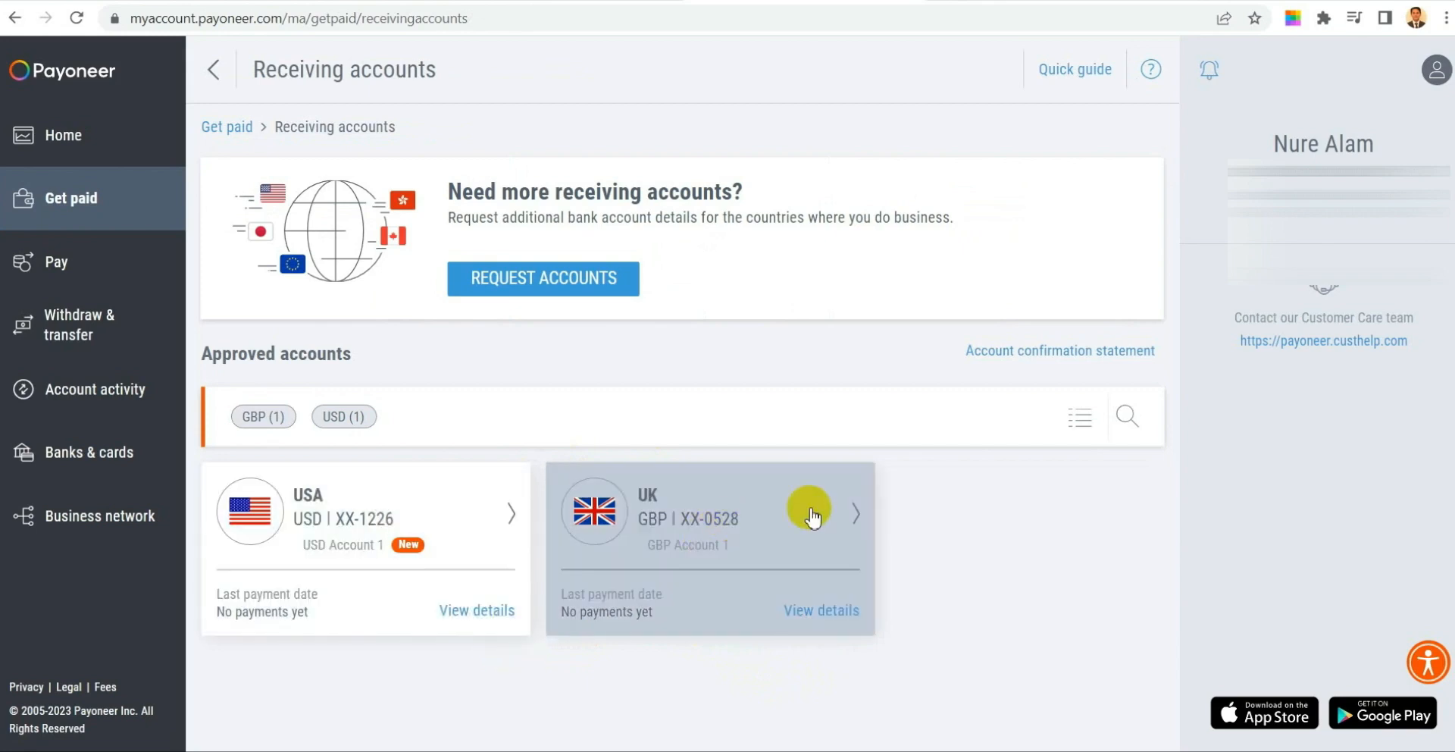
pyautogui.moveTo(378, 624)
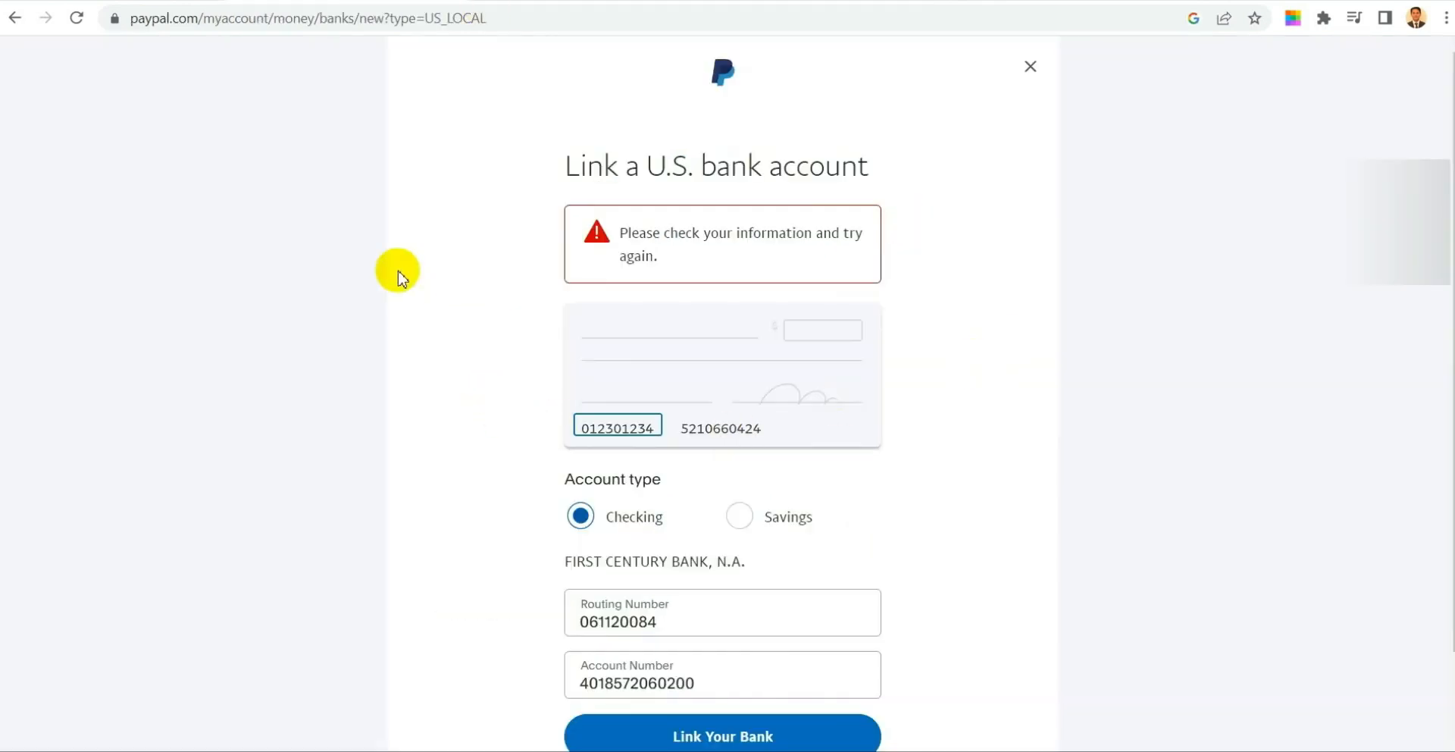
# - Scroll PayPal's rejected form before switching to Payoneer's receiving accounts list
pyautogui.scroll(-3)
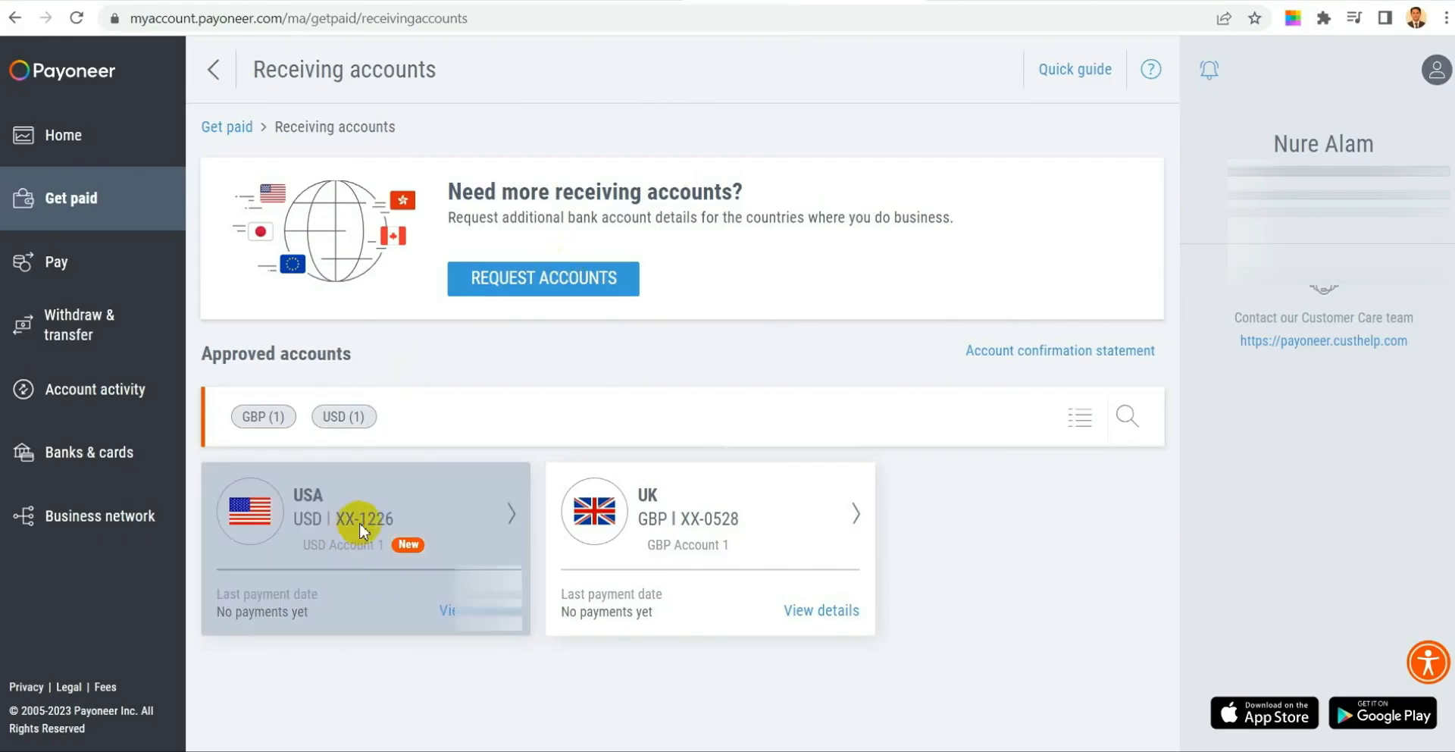
# - Open new USD account 1226's details, showing routing number 026073150 and Community Federal Savings Bank
pyautogui.click(362, 529)
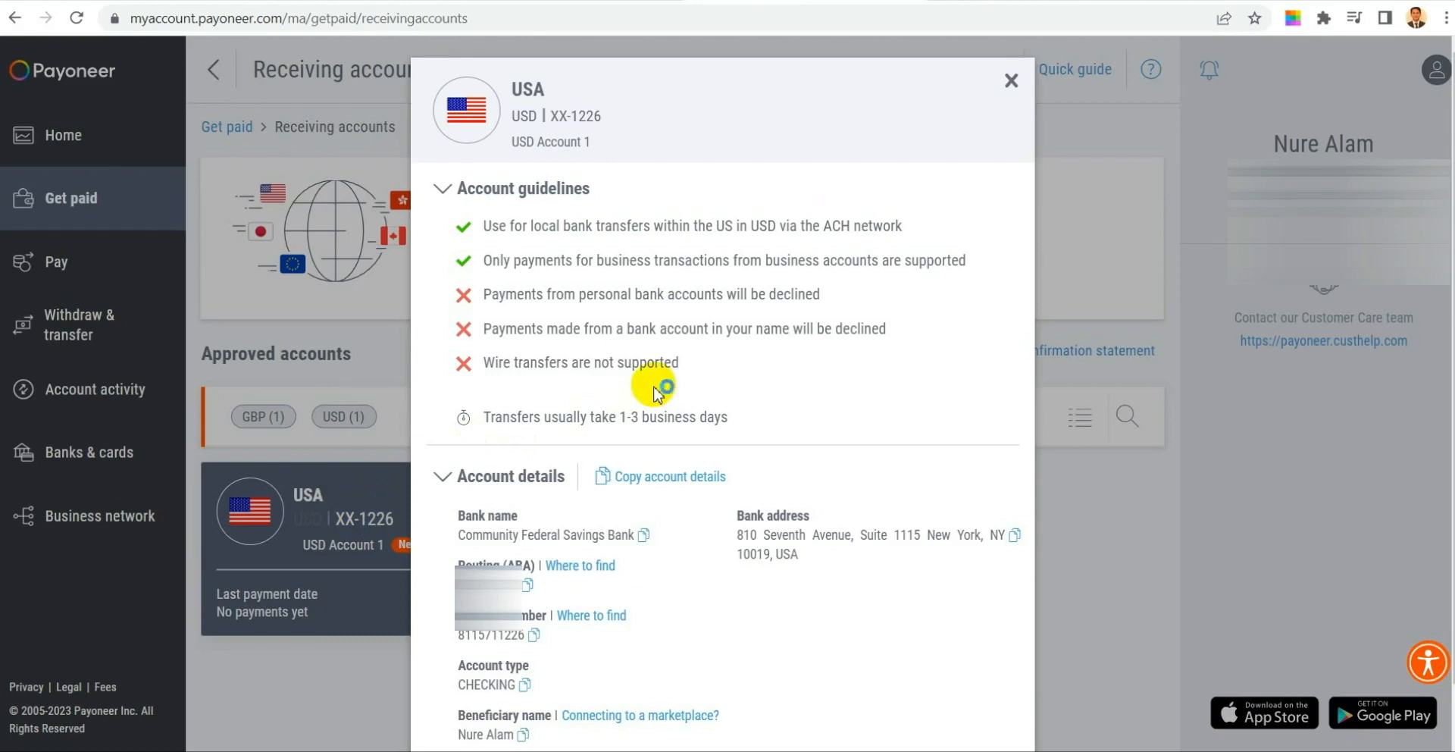
pyautogui.scroll(-3)
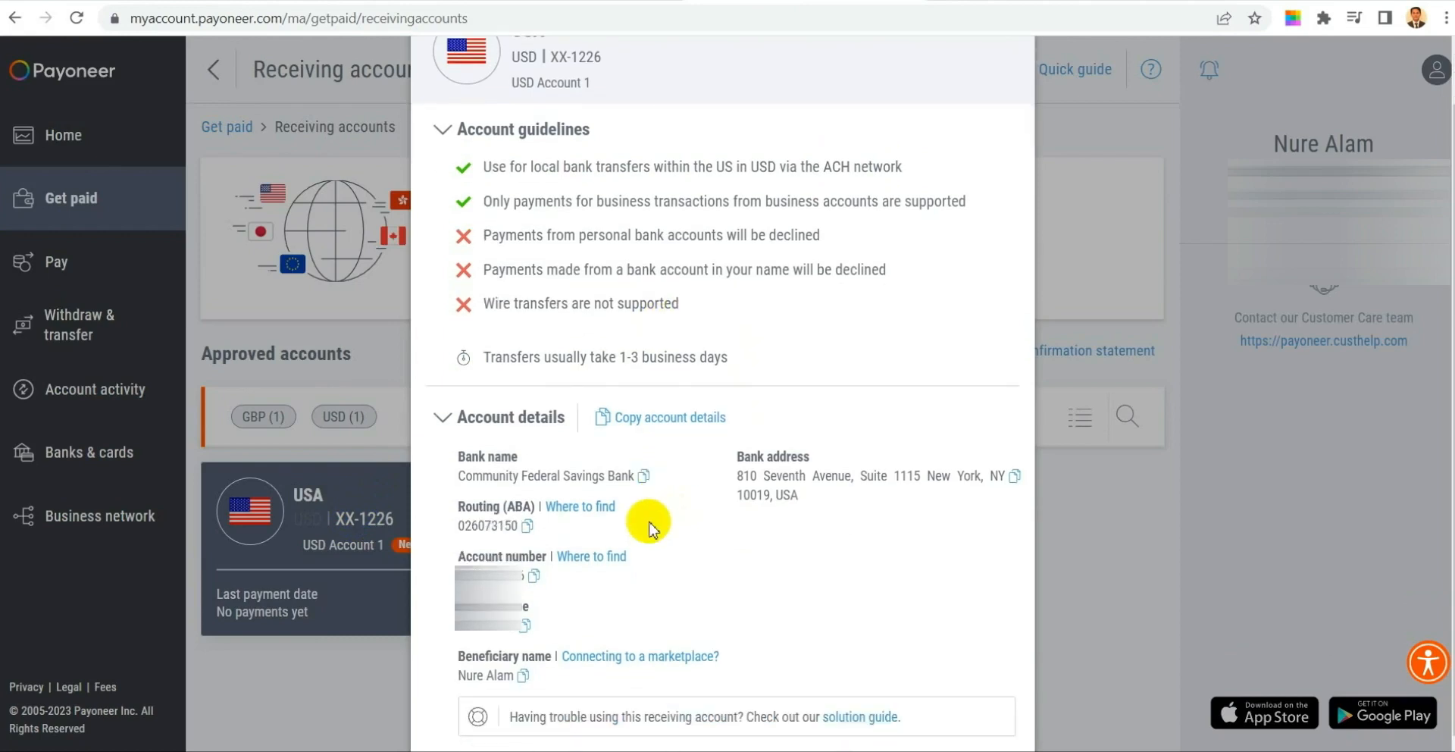
pyautogui.moveTo(591, 556)
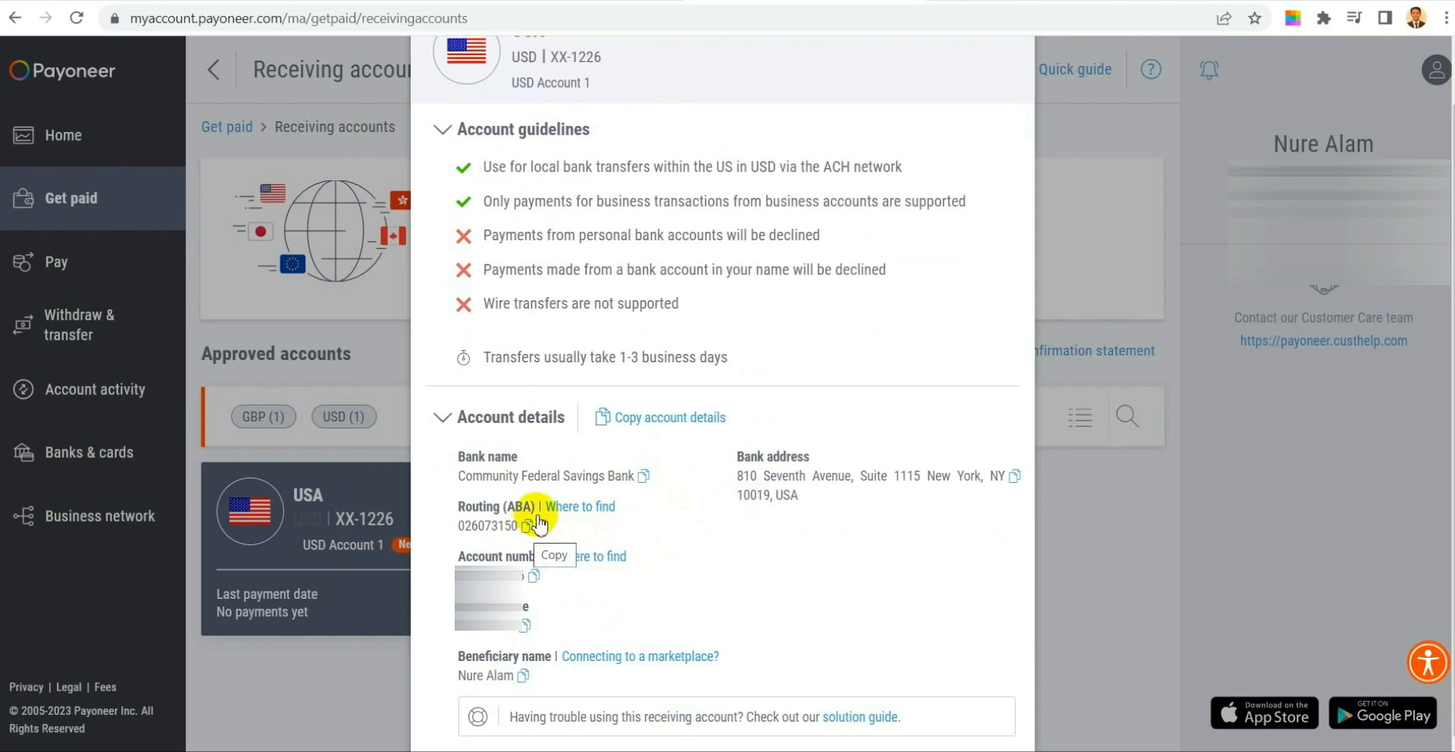
pyautogui.moveTo(619, 529)
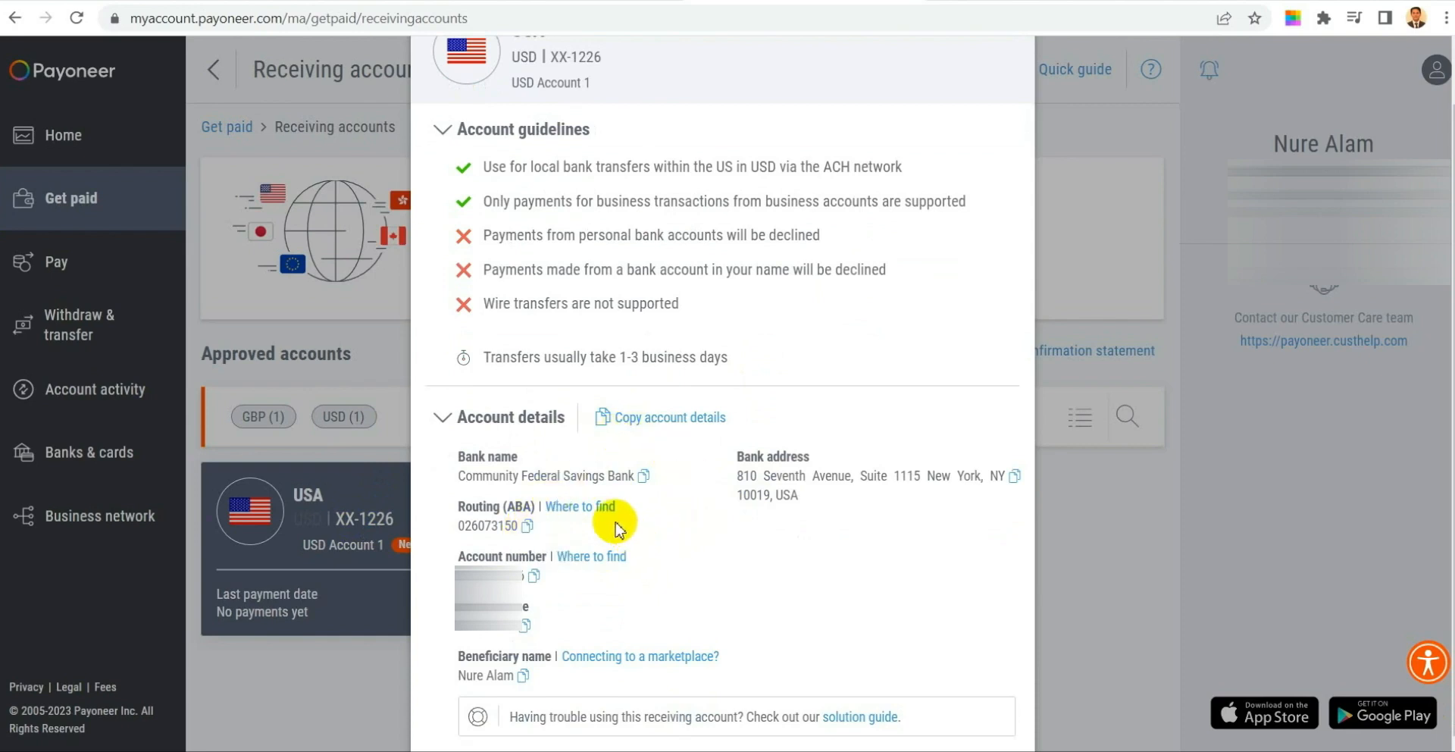
pyautogui.scroll(3)
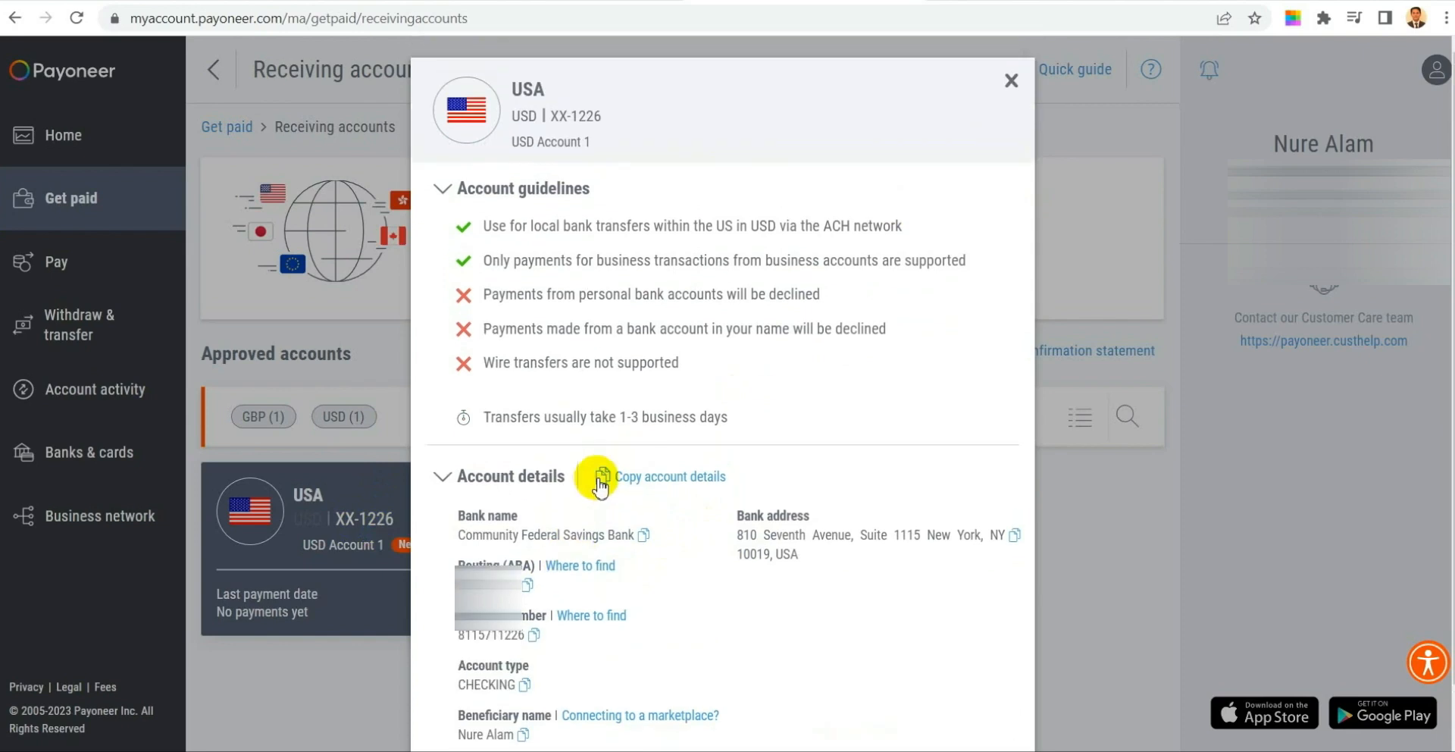
pyautogui.scroll(-3)
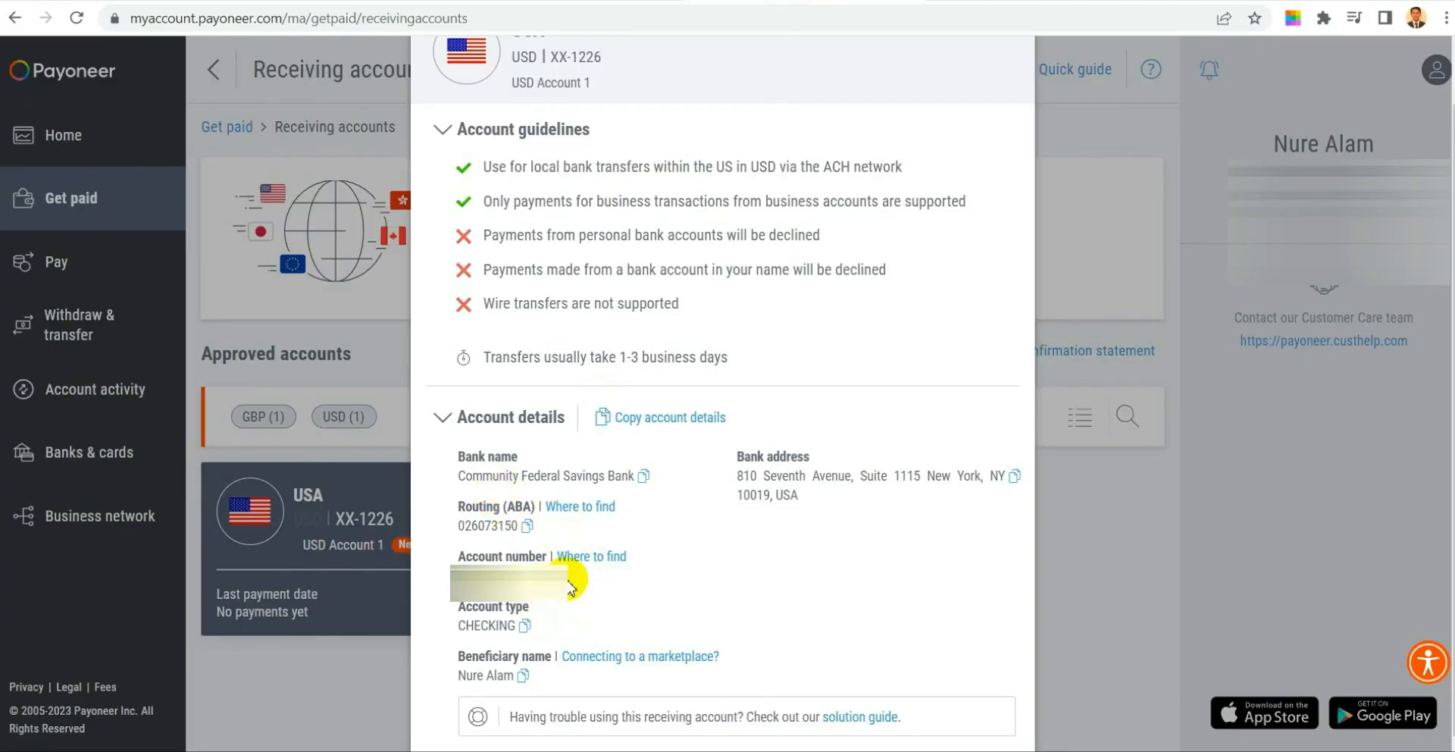
pyautogui.moveTo(740, 582)
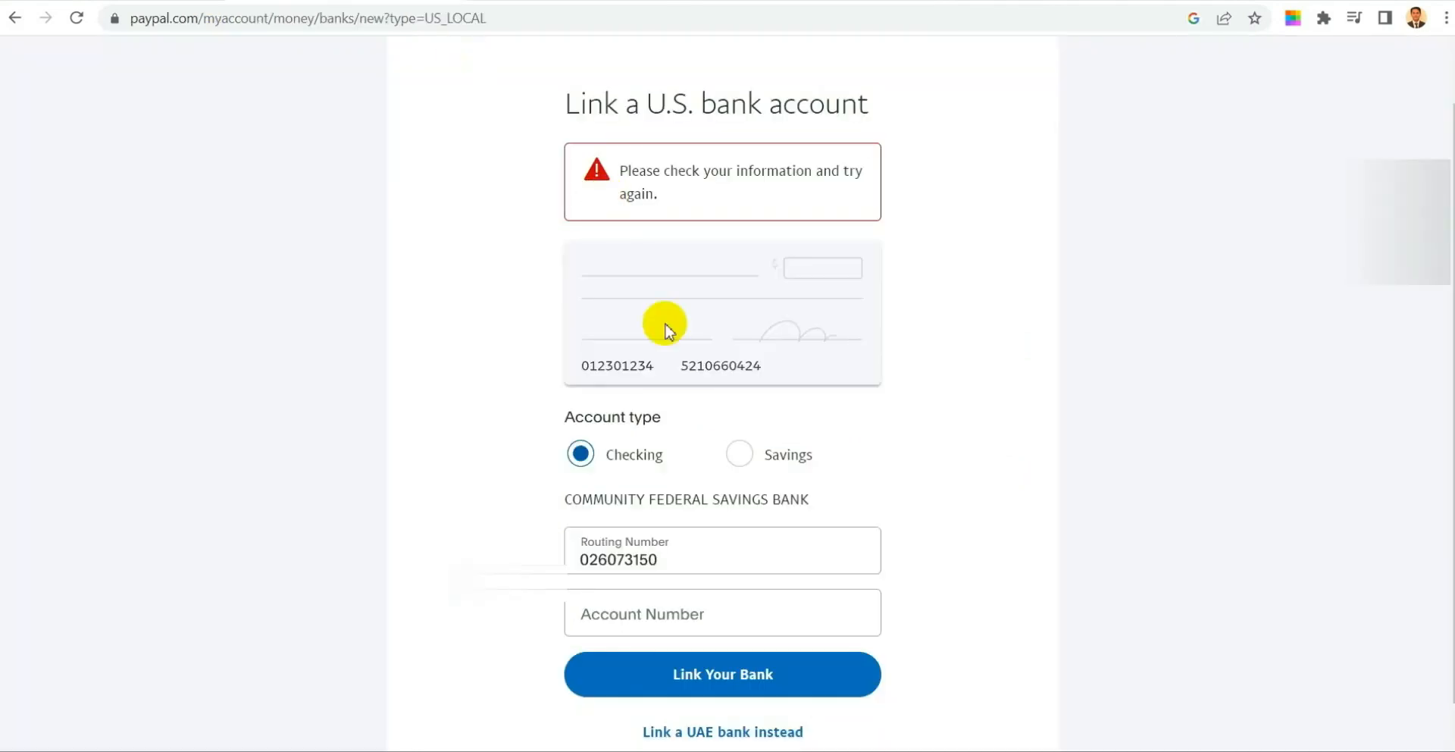
# - Fill in the account number and link Community Federal Savings Bank checking ••1226
pyautogui.click(722, 612)
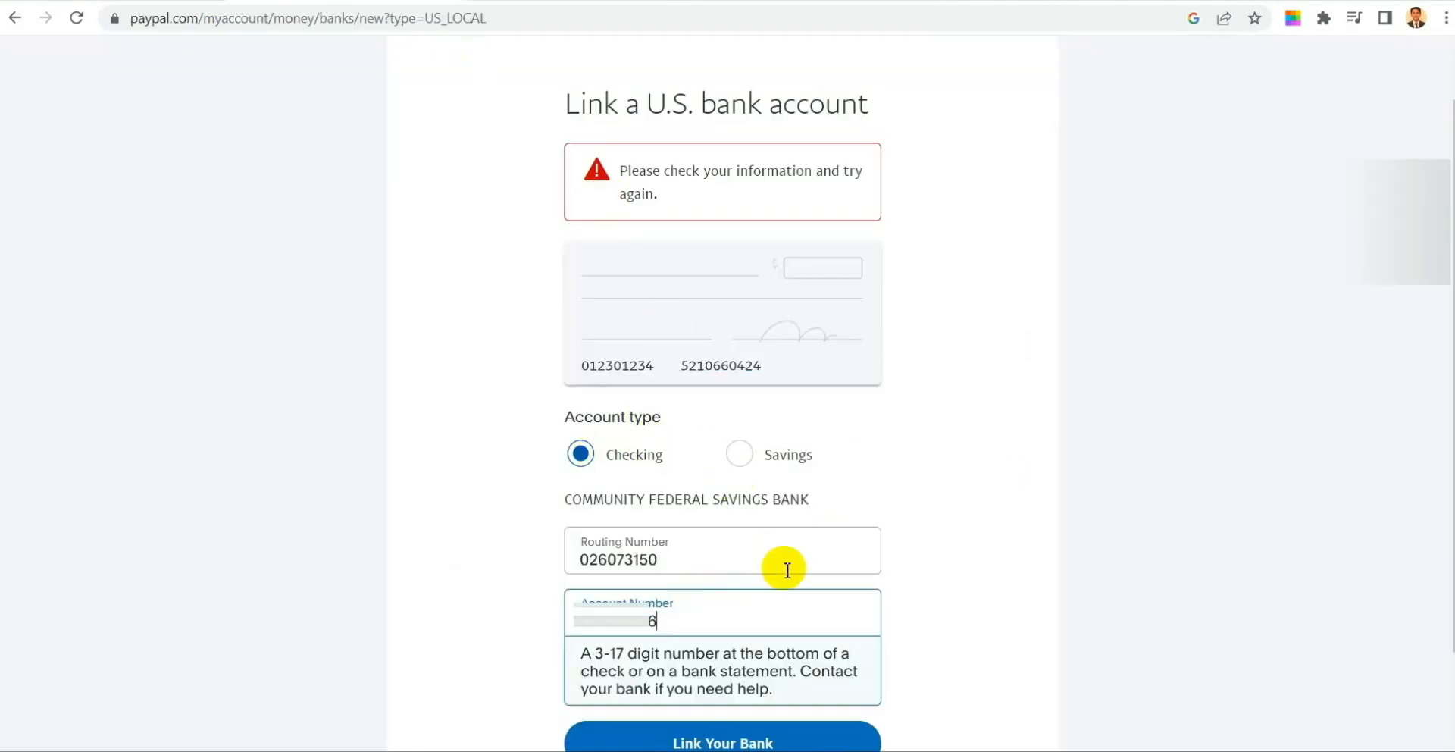
pyautogui.scroll(-3)
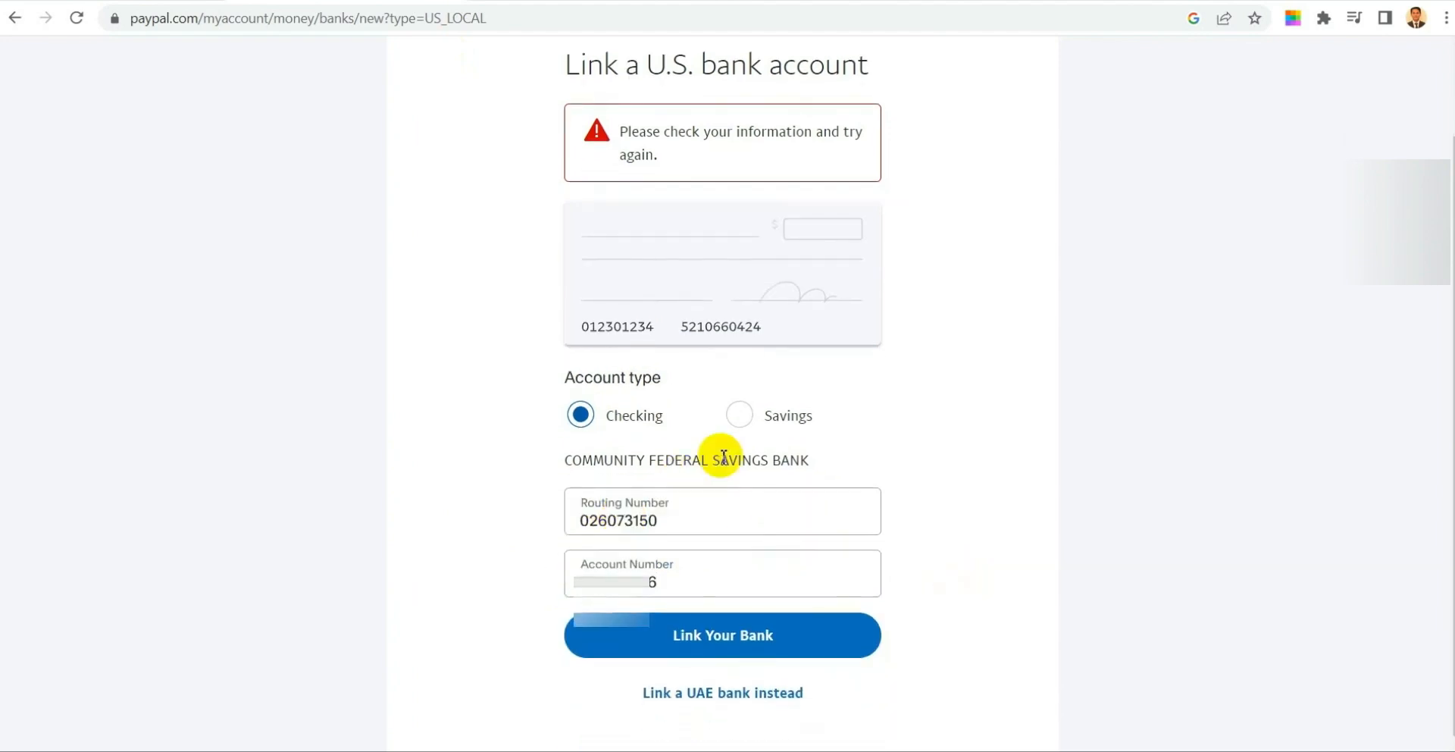
pyautogui.moveTo(737, 643)
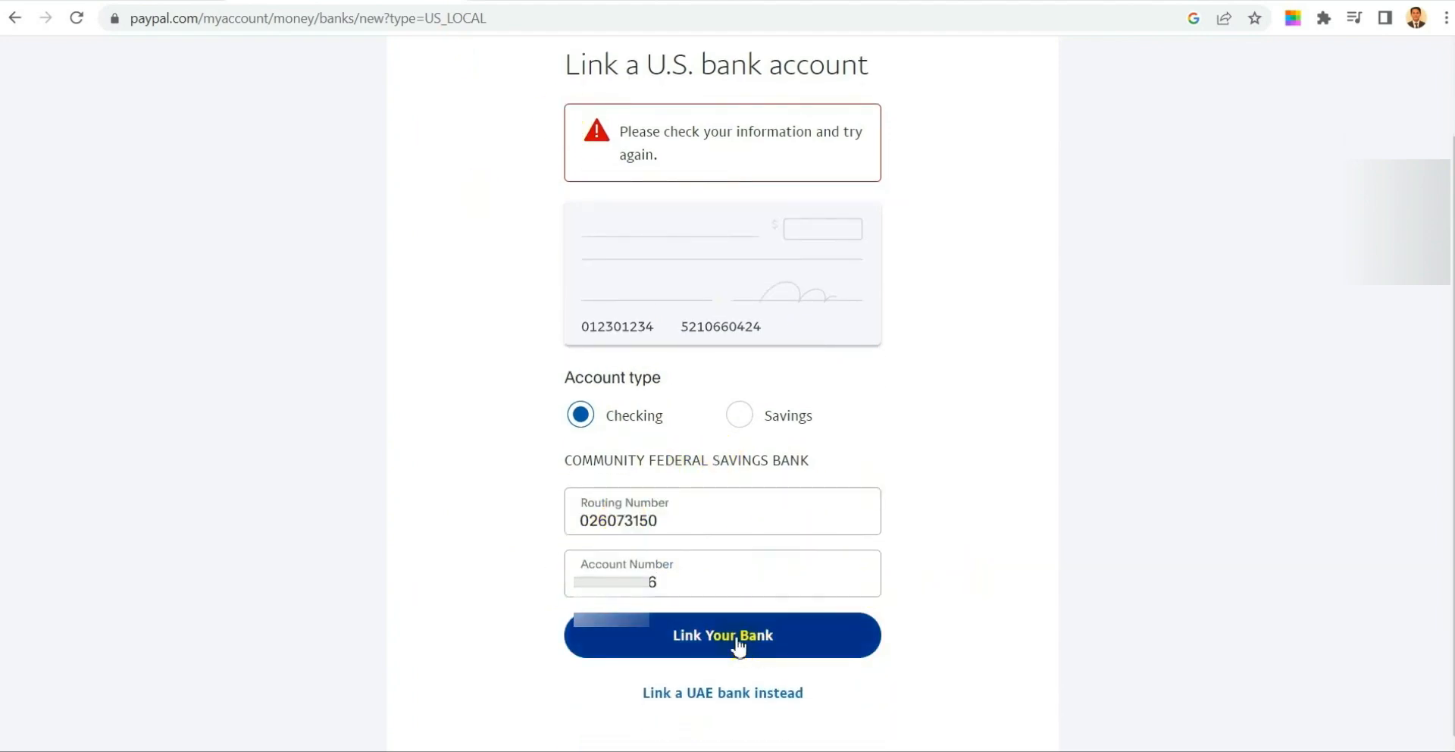
pyautogui.click(723, 635)
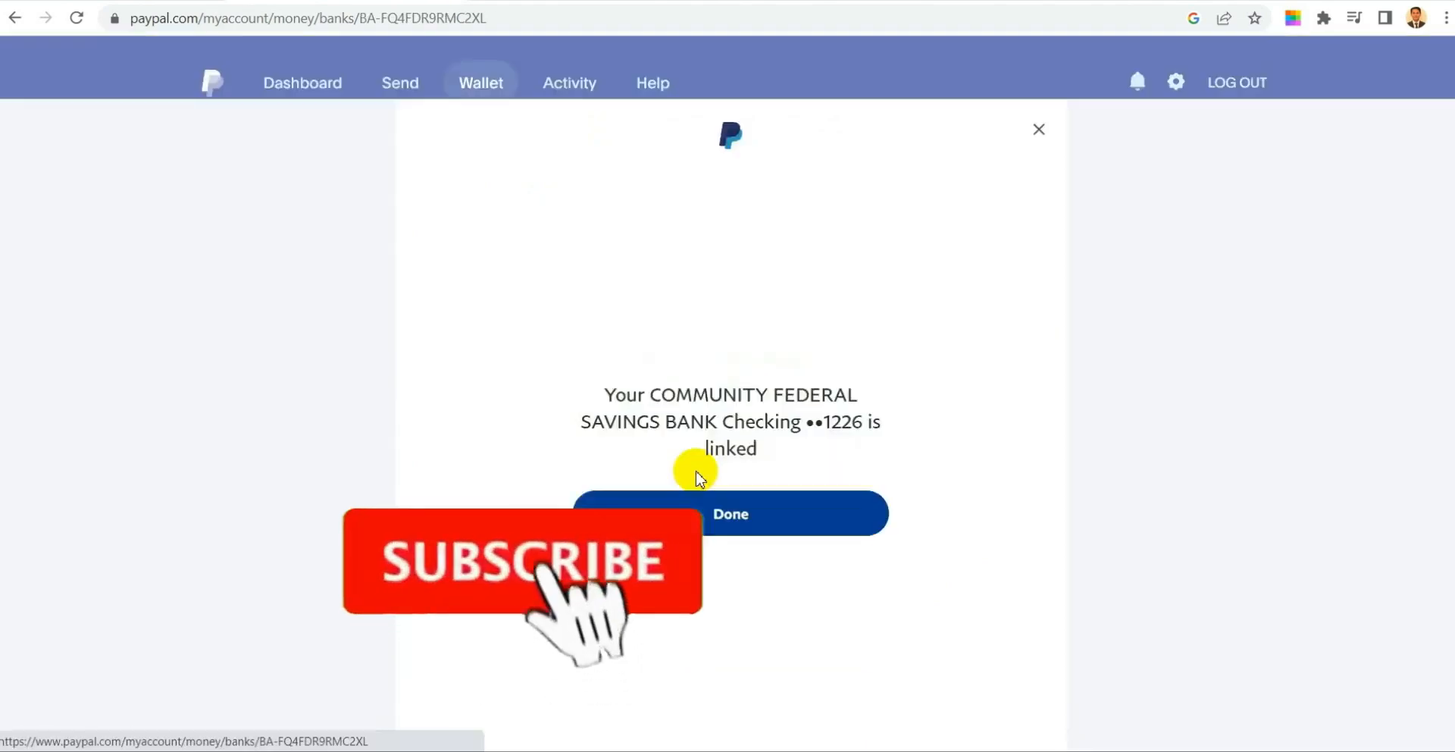
pyautogui.click(729, 513)
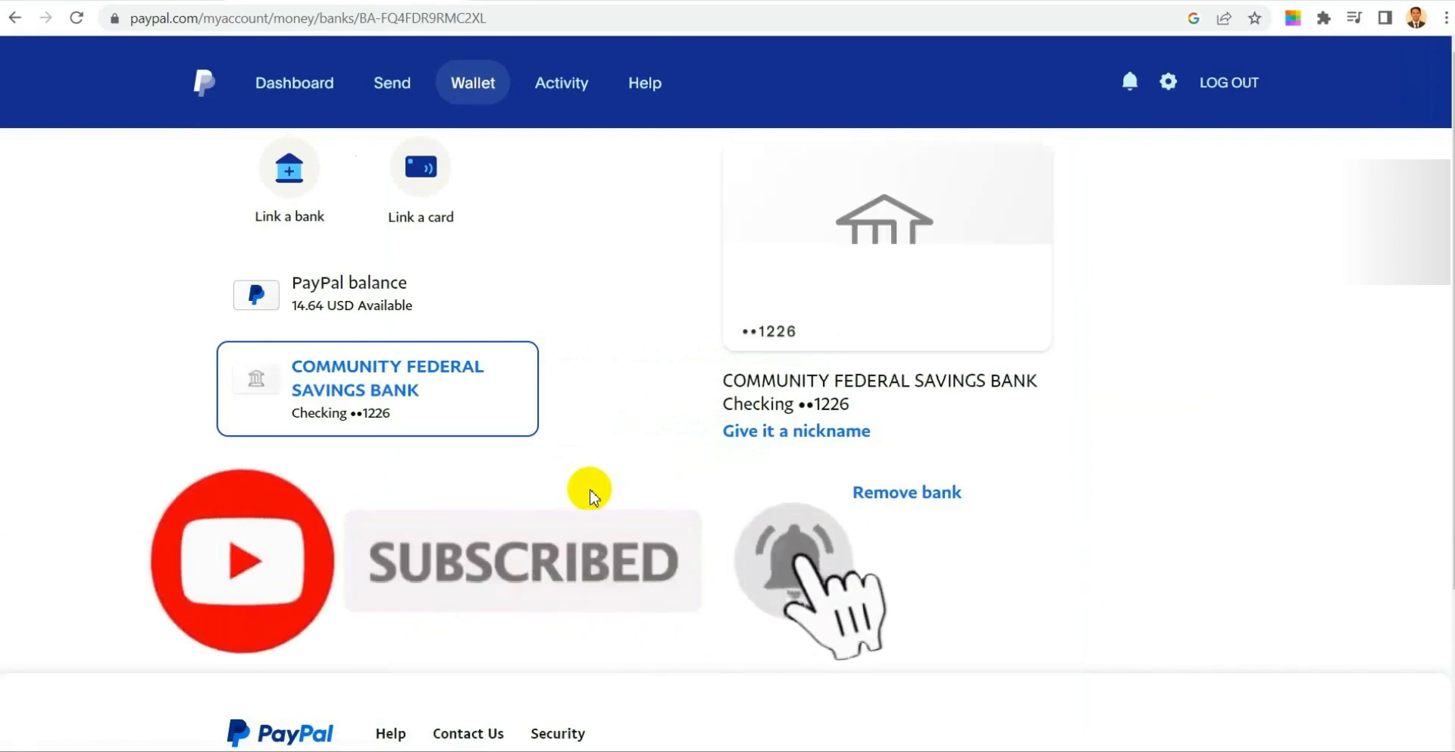